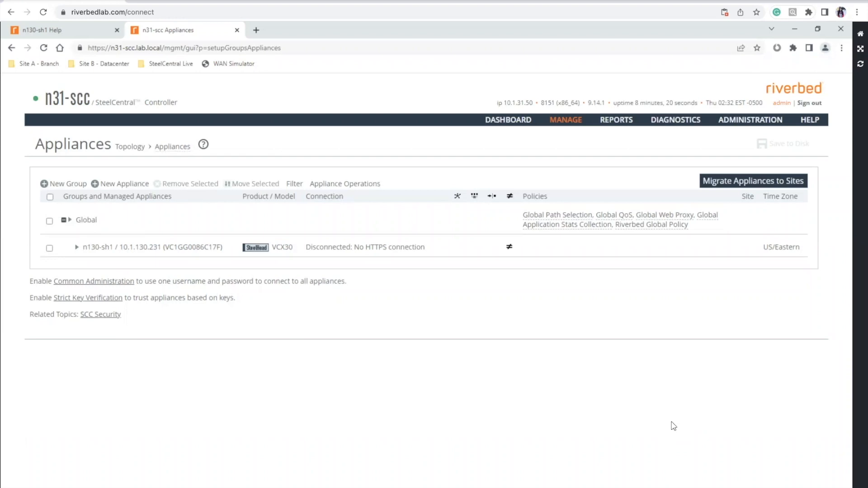
{"action": "mouse_move", "coordinate": [462, 247]}
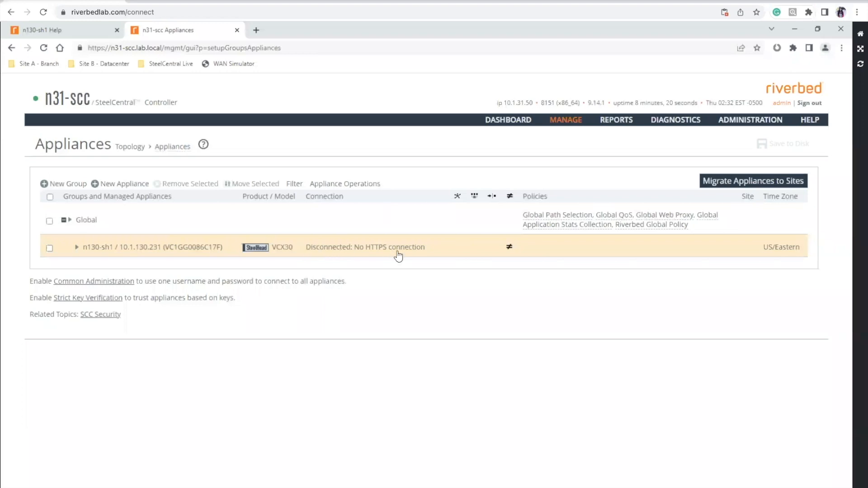
{"action": "mouse_move", "coordinate": [419, 258]}
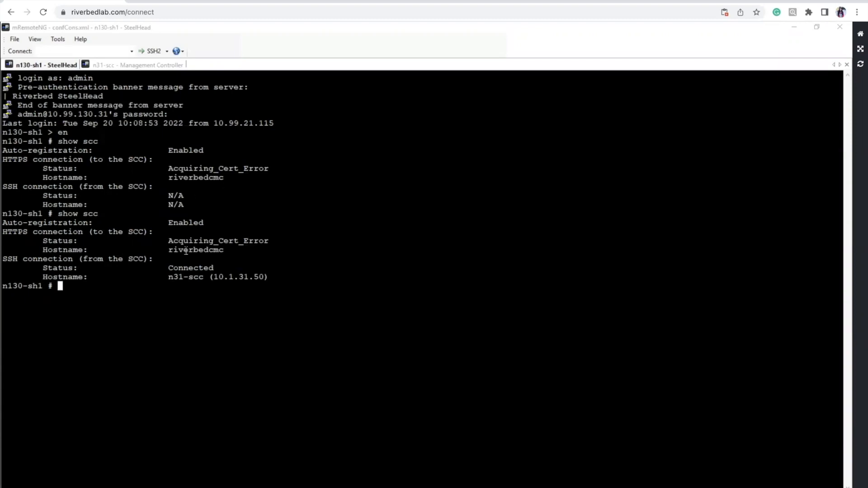
{"action": "mouse_move", "coordinate": [330, 250]}
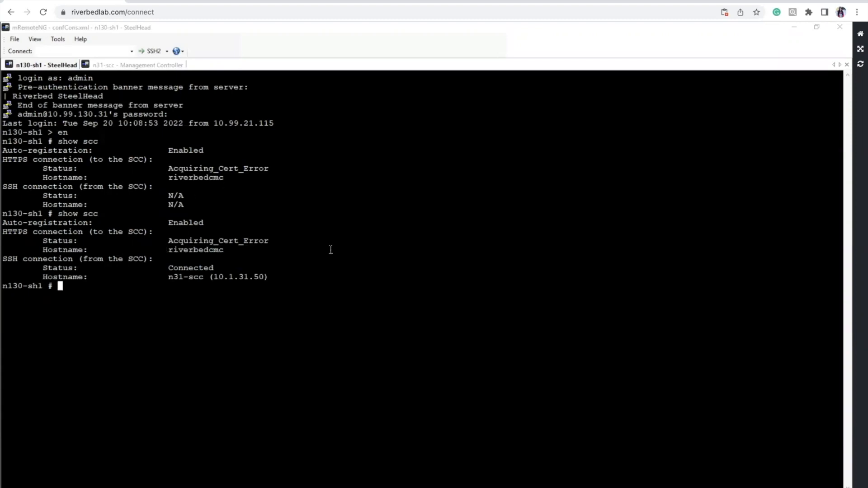
{"action": "mouse_move", "coordinate": [310, 277]}
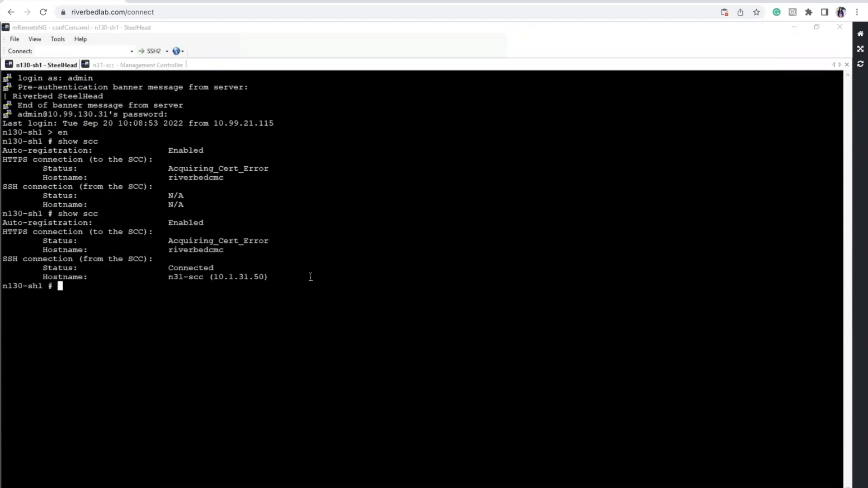
Ping riverbedcmc from the SteelHead and read the unknown host failure.
{"action": "type", "text": "ping ri"}
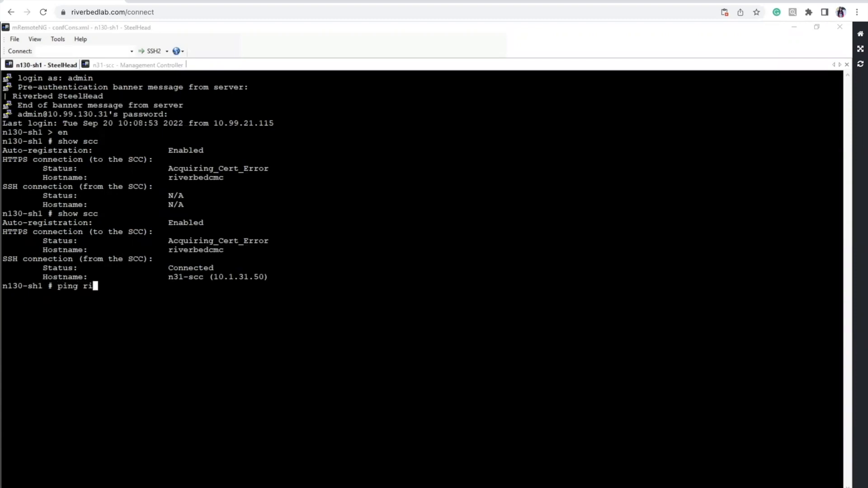
{"action": "type", "text": "verbedcmc"}
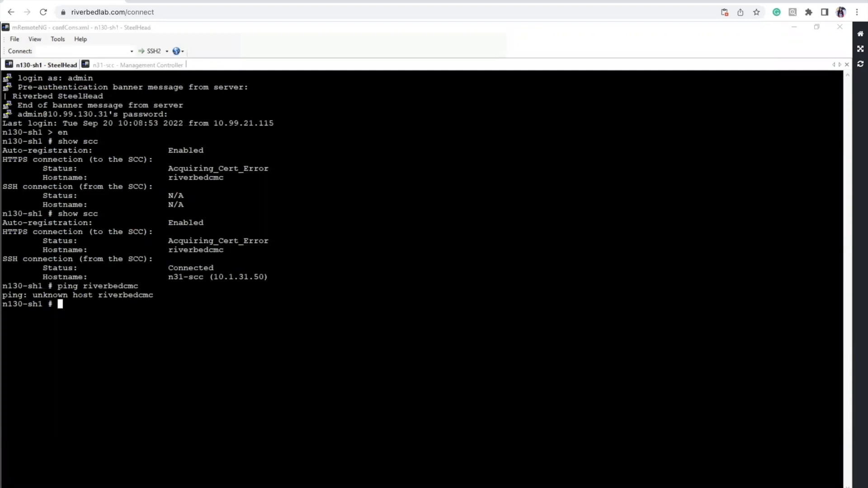
Enter config mode and disable SCC and CMC registration with 'no scc en' and 'no cmc en'.
{"action": "type", "text": "config t"}
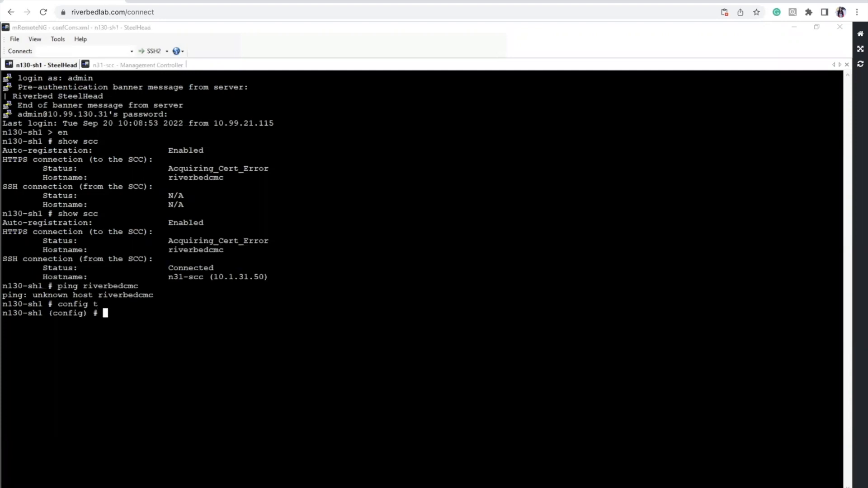
{"action": "type", "text": "no scc en"}
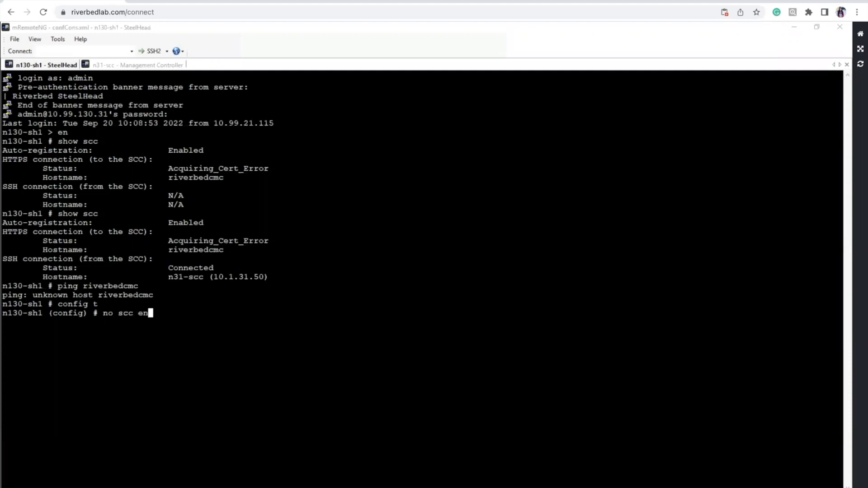
{"action": "type", "text": "no cmc en"}
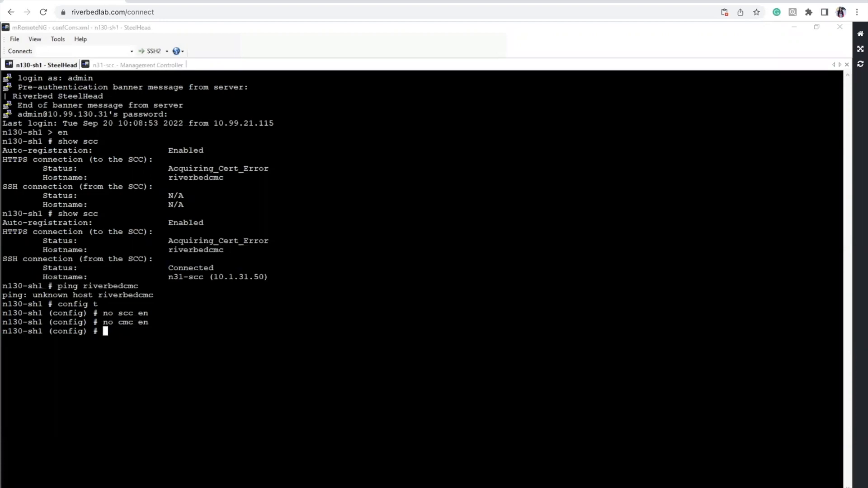
Set the SteelHead's SCC hostname to n31-scc with 'scc hostname n31-scc'.
{"action": "type", "text": "sccc hostname"}
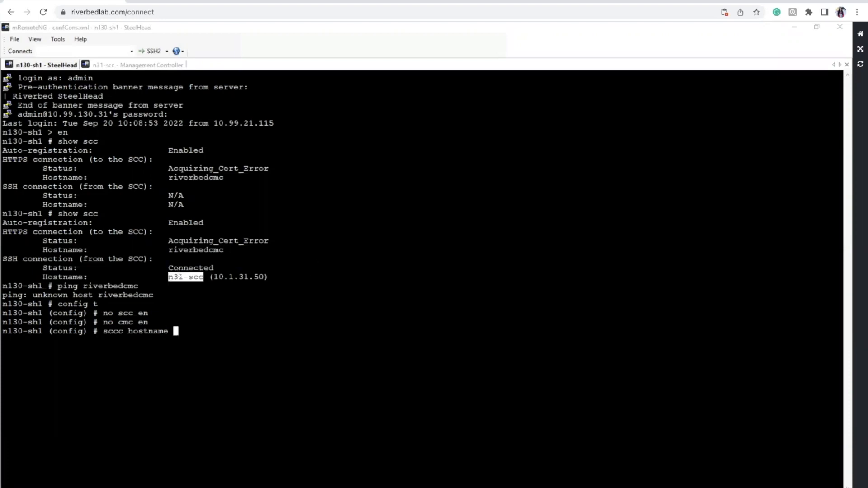
{"action": "type", "text": "n31-scc"}
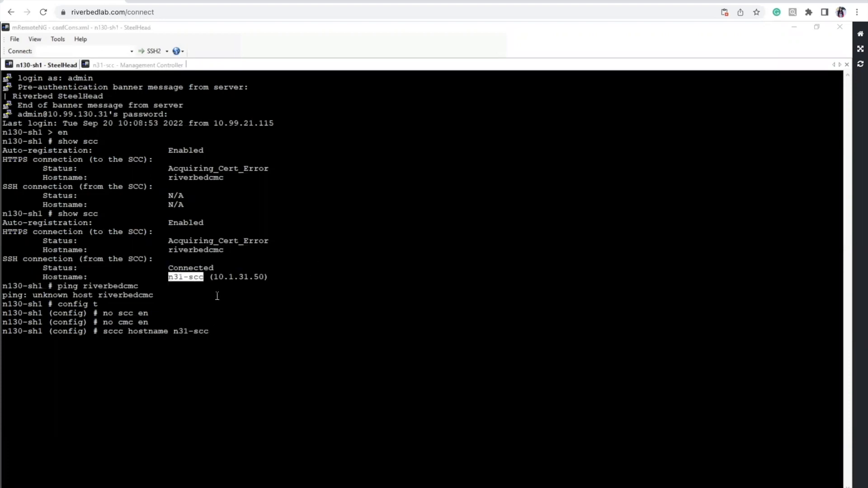
{"action": "key", "text": "enter"}
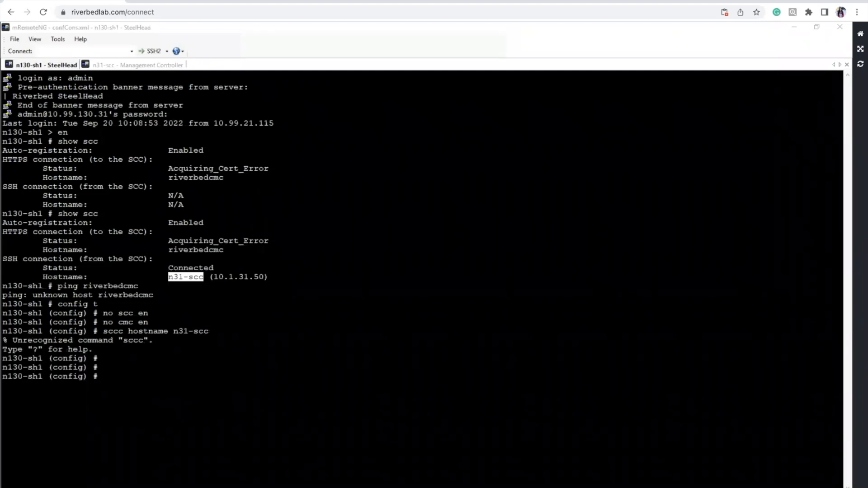
{"action": "type", "text": "sccc hostname n31-scc"}
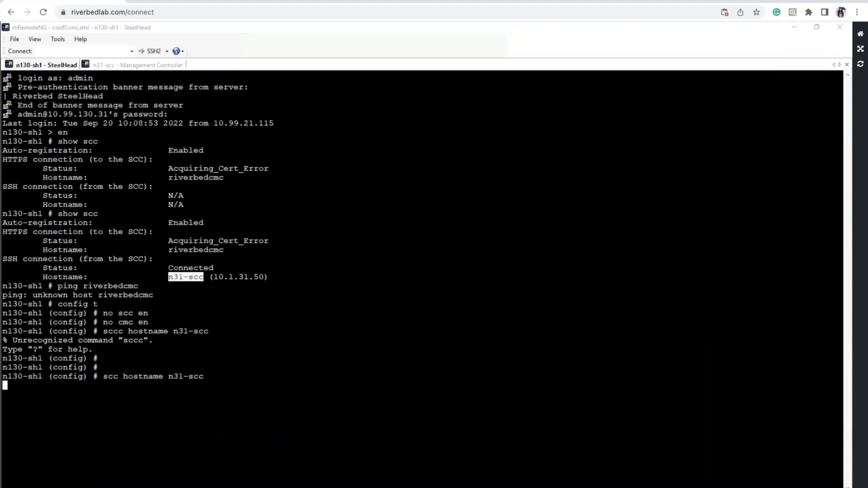
{"action": "key", "text": "enter"}
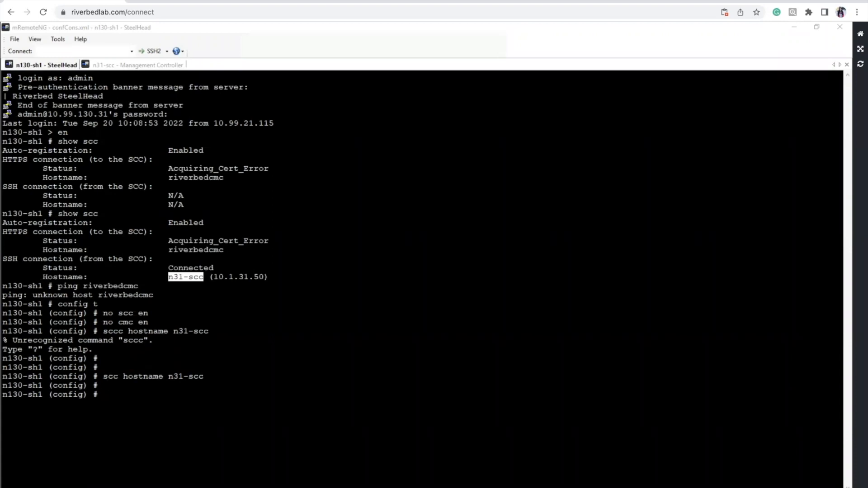
Re-enable SCC registration, then ping n31-scc from the SteelHead.
{"action": "type", "text": "scc en"}
{"action": "type", "text": "wr mem"}
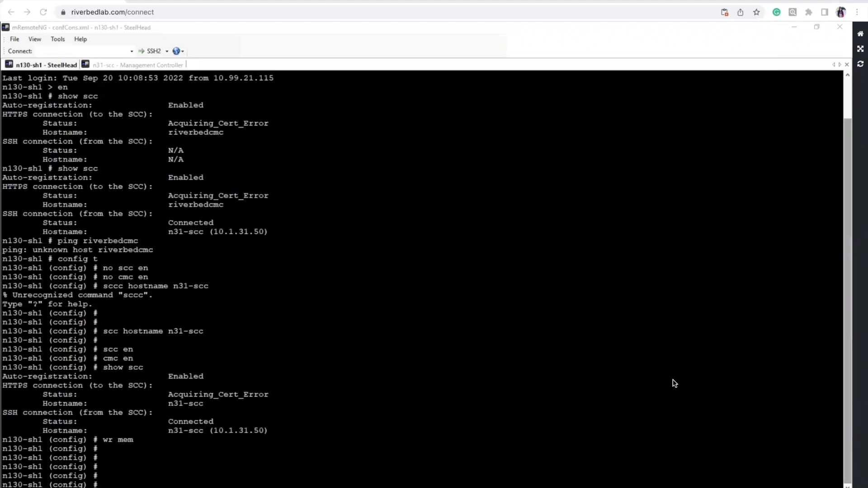
{"action": "type", "text": "p"}
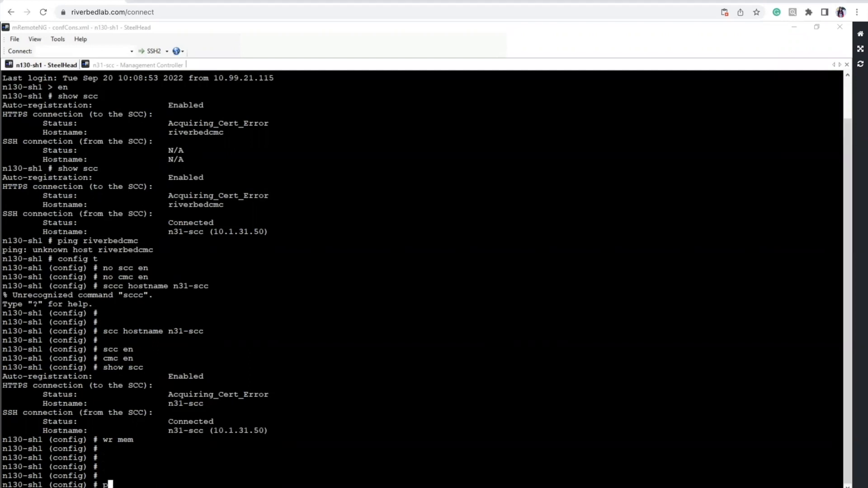
{"action": "type", "text": "ing n31-scc"}
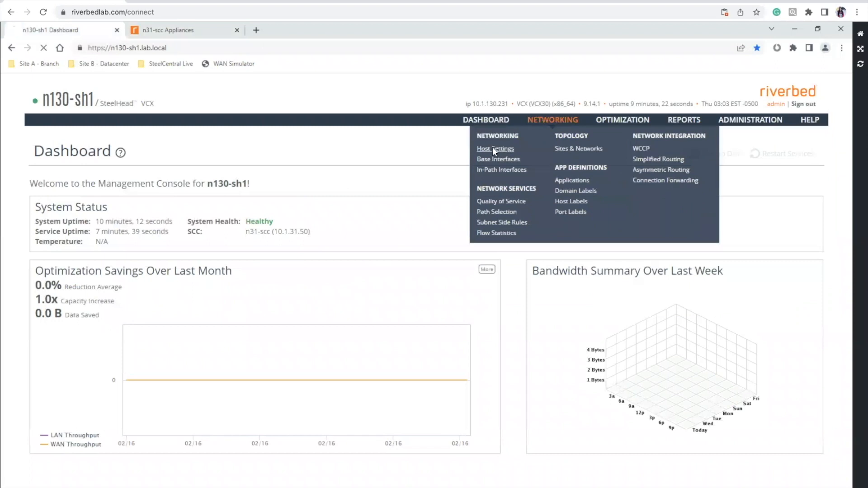
Show the SteelHead's Host Settings page with its empty DNS server fields and local hosts.
{"action": "left_click", "coordinate": [495, 148]}
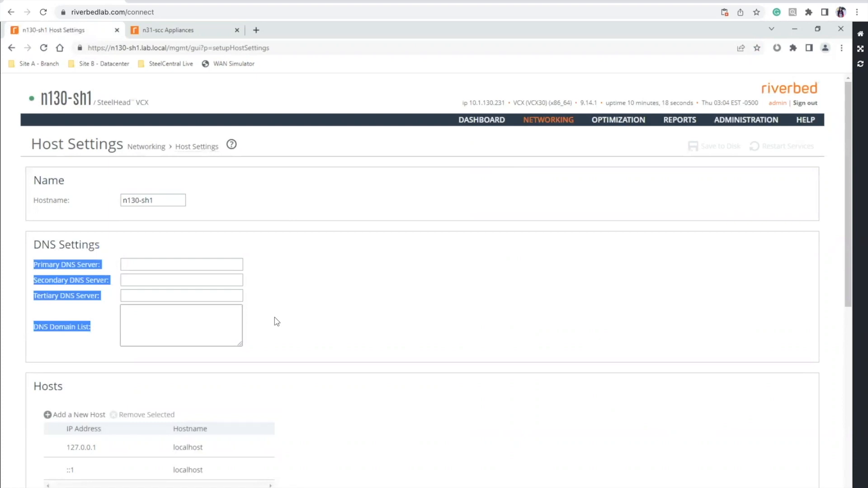
{"action": "mouse_move", "coordinate": [209, 307]}
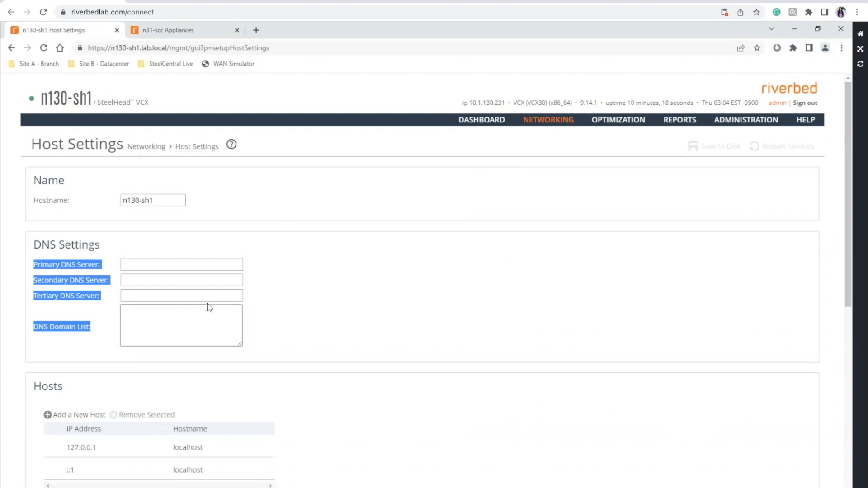
{"action": "mouse_move", "coordinate": [406, 301]}
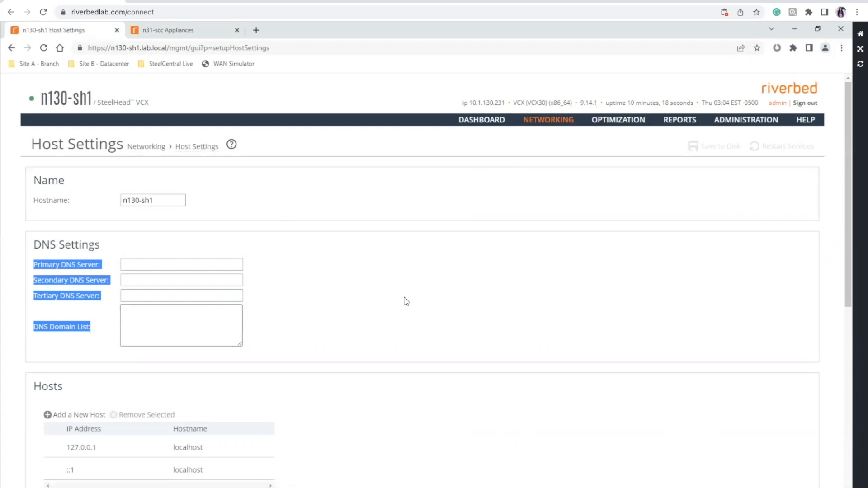
{"action": "mouse_move", "coordinate": [417, 296]}
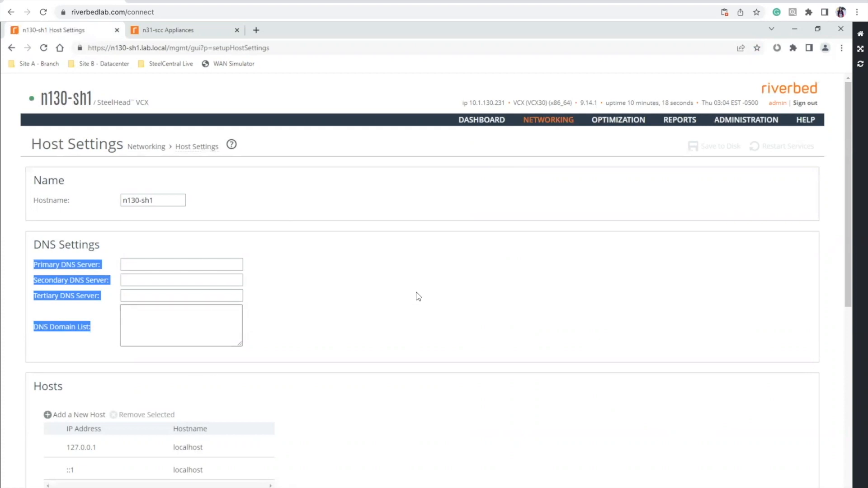
{"action": "mouse_move", "coordinate": [347, 356]}
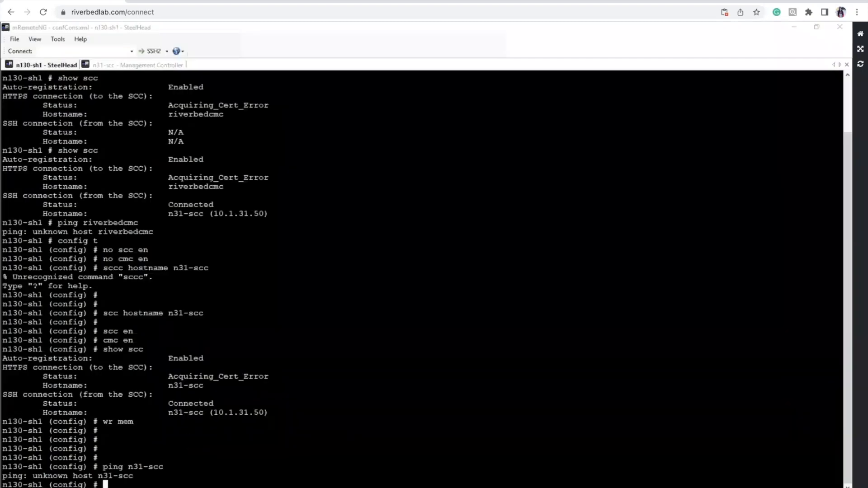
Add static host entry 'ip host n31-scc 10.1.31.50' on the SteelHead and save with 'wr mem'.
{"action": "type", "text": "ip h"}
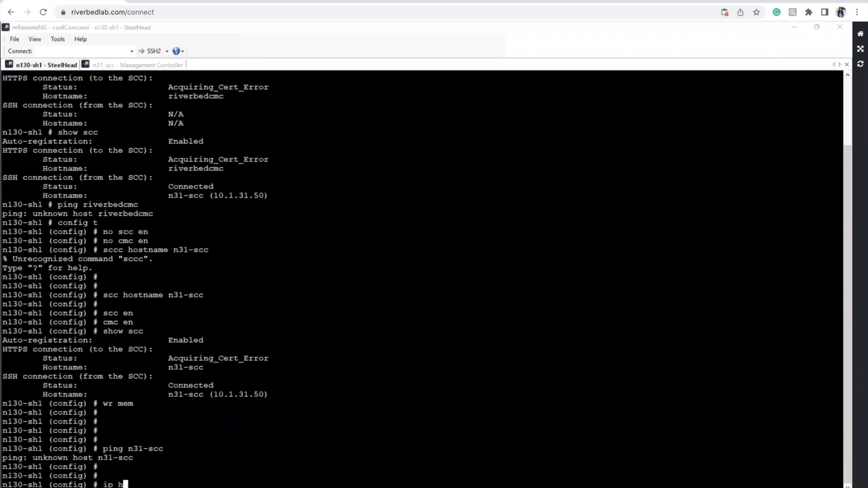
{"action": "type", "text": "ost"}
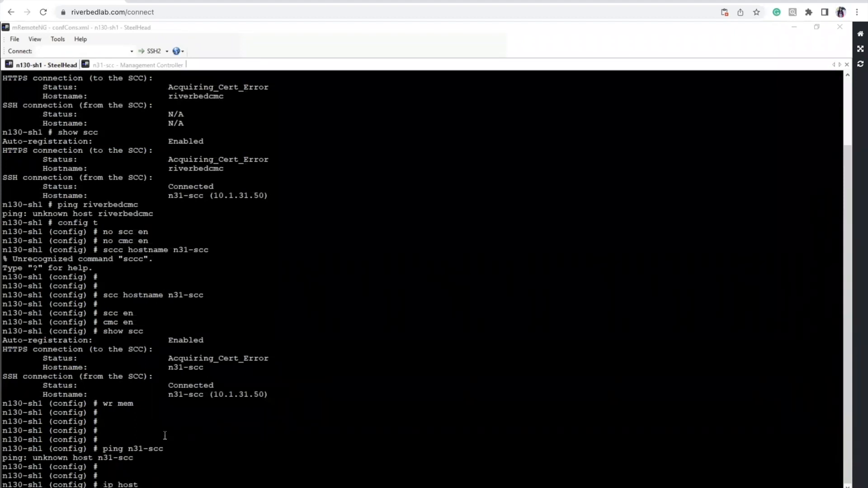
{"action": "type", "text": "n31-scc"}
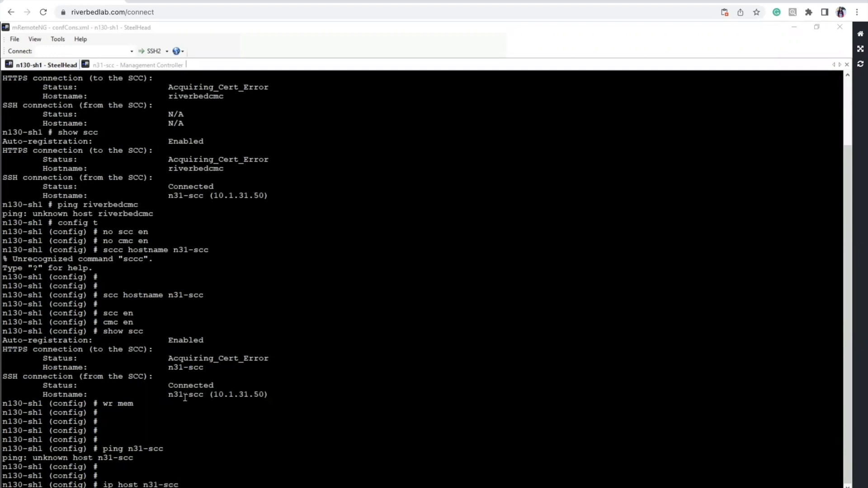
{"action": "type", "text": "10.1.31.50"}
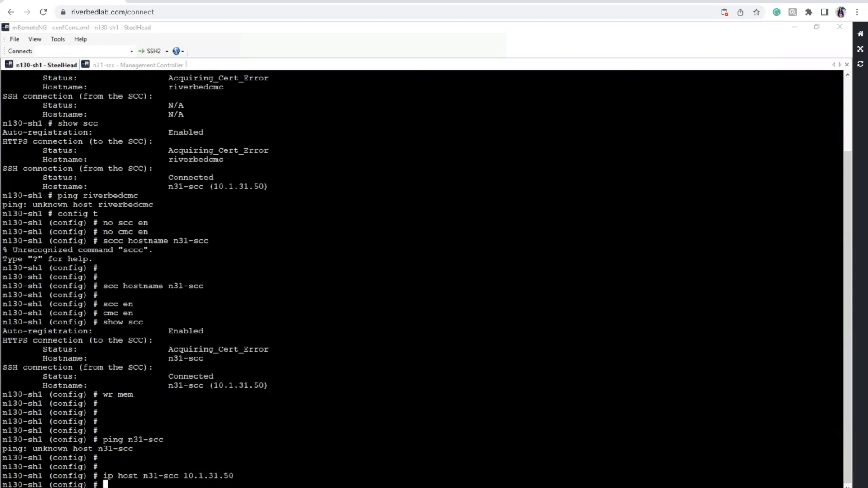
{"action": "type", "text": "wr mem"}
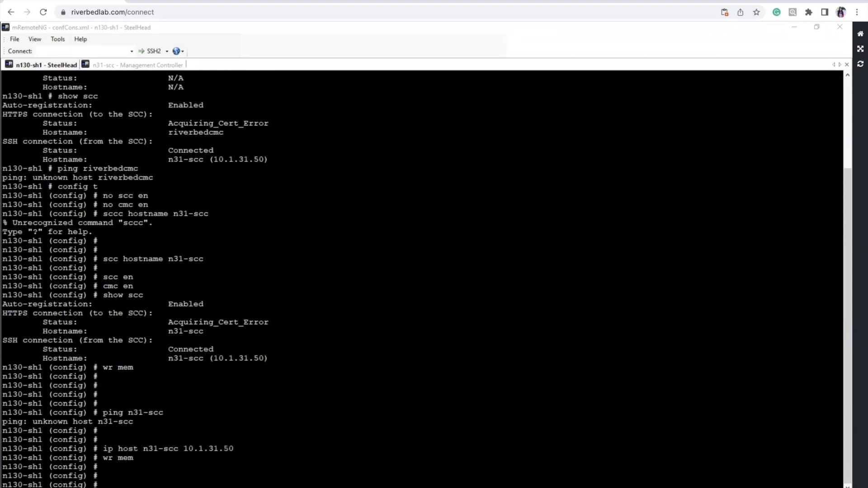
{"action": "type", "text": "ip host n31-scc 10.1.31.50"}
{"action": "type", "text": "ping n31-scc"}
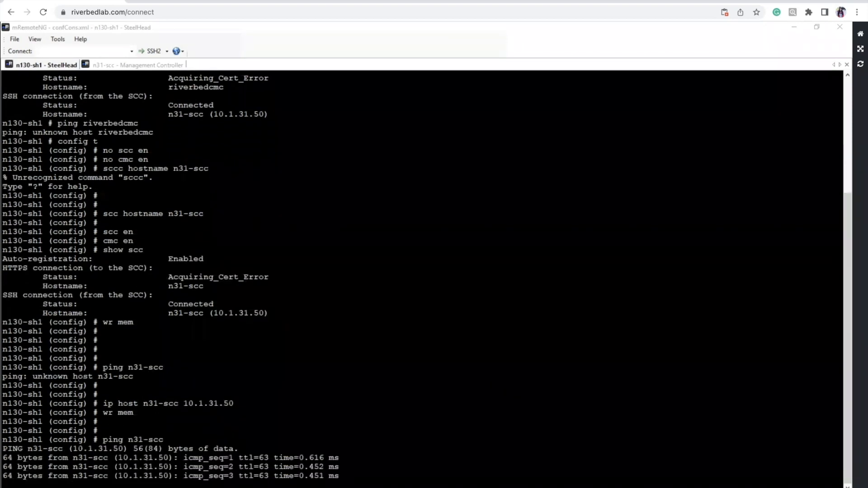
Run 'show scc' to see HTTPS Acquiring_Cert_Error while SSH is Connected.
{"action": "scroll", "scroll_direction": "down", "scroll_amount": 3}
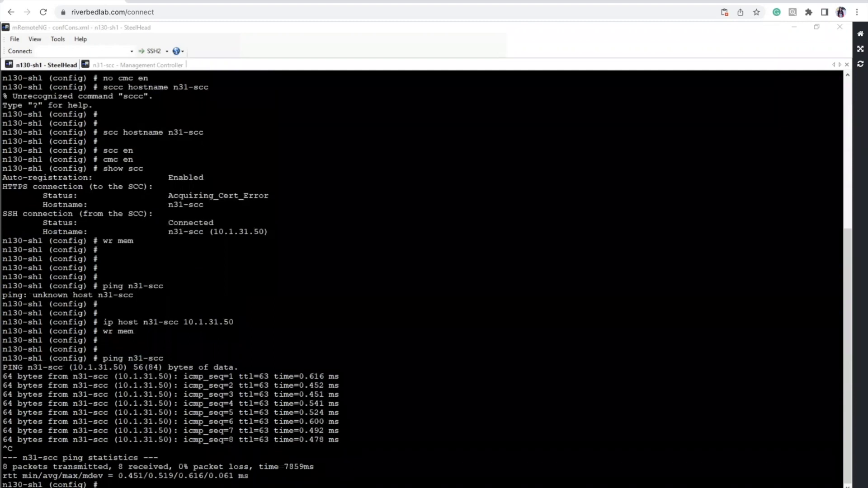
{"action": "type", "text": "\\\\\\"}
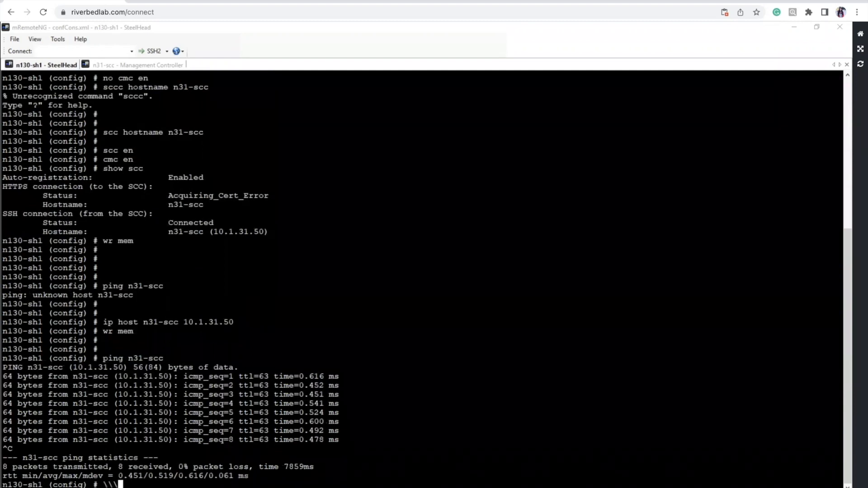
{"action": "type", "text": "show scc"}
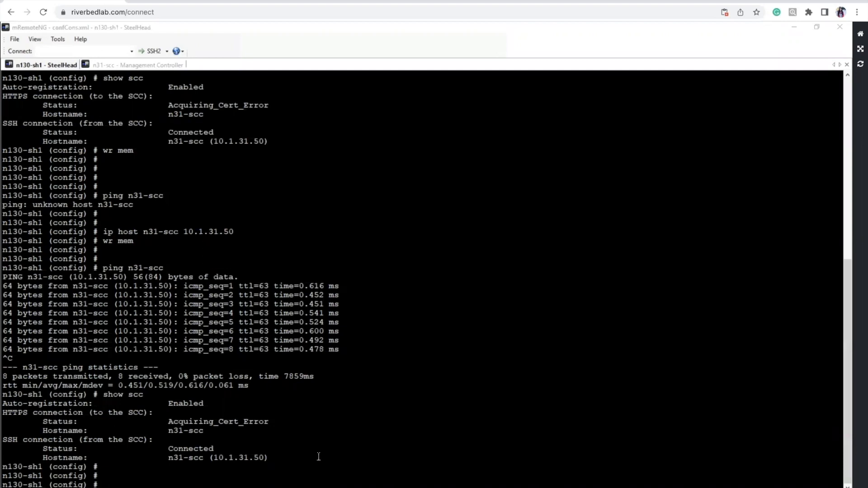
Telnet from the SteelHead to n31-scc on ports 443 and 9443 to confirm both connect.
{"action": "type", "text": "t"}
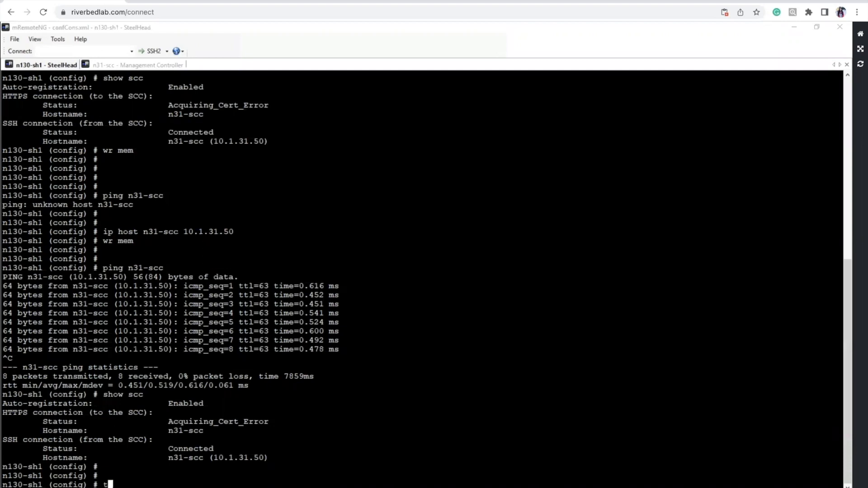
{"action": "type", "text": "elnet n31-s"}
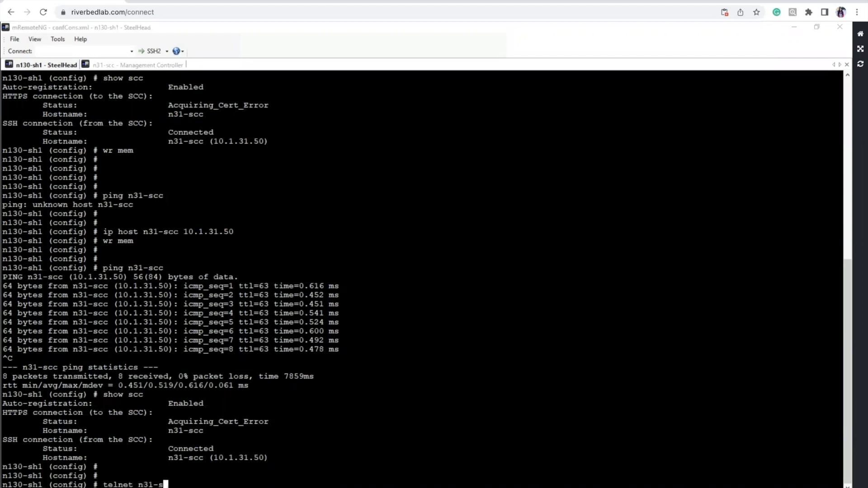
{"action": "type", "text": "cc 443"}
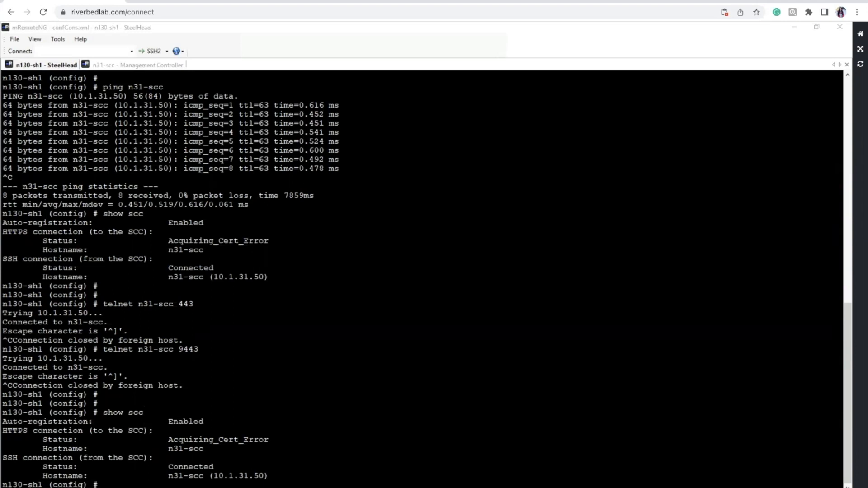
{"action": "mouse_move", "coordinate": [758, 229]}
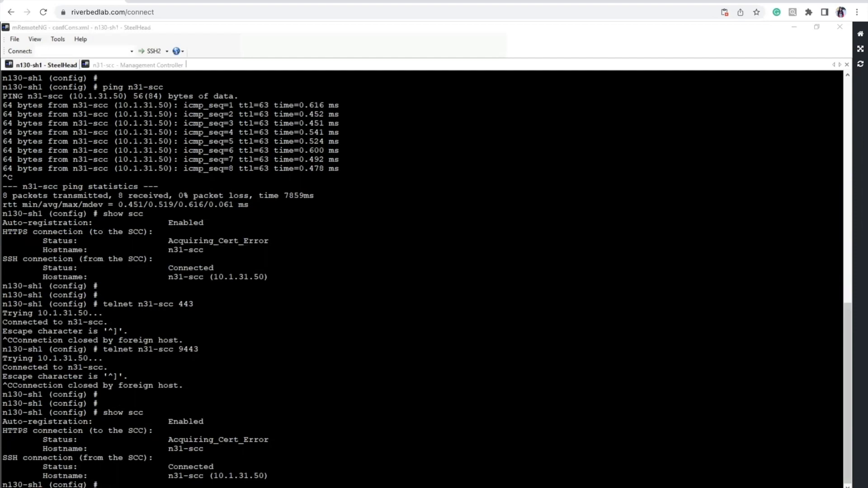
Switch to the n31-scc Management Controller SSH session logged in as admin.
{"action": "left_click", "coordinate": [104, 485]}
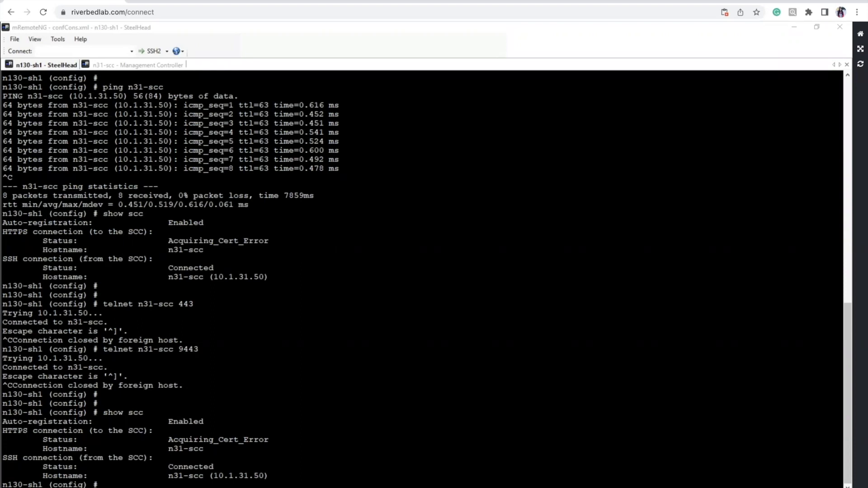
{"action": "type", "text": "show"}
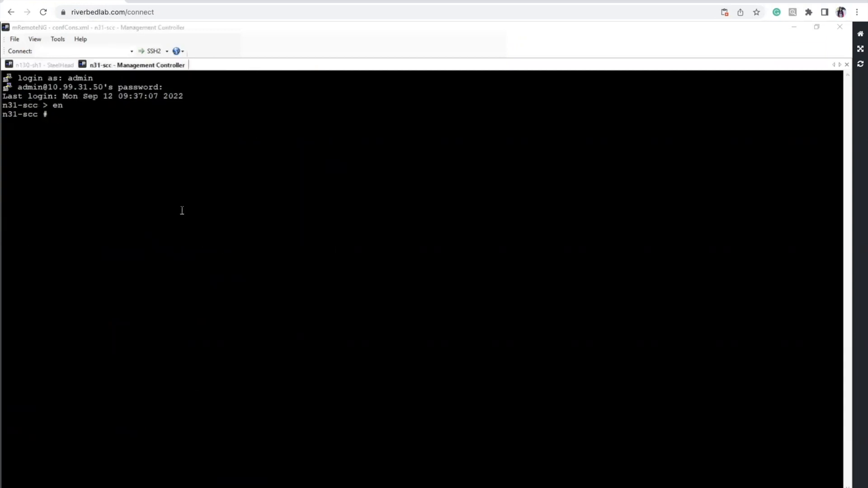
Run 'show clock' on n31-scc, compare with the SteelHead's clock, then show the SteelHead web console.
{"action": "type", "text": "show clock"}
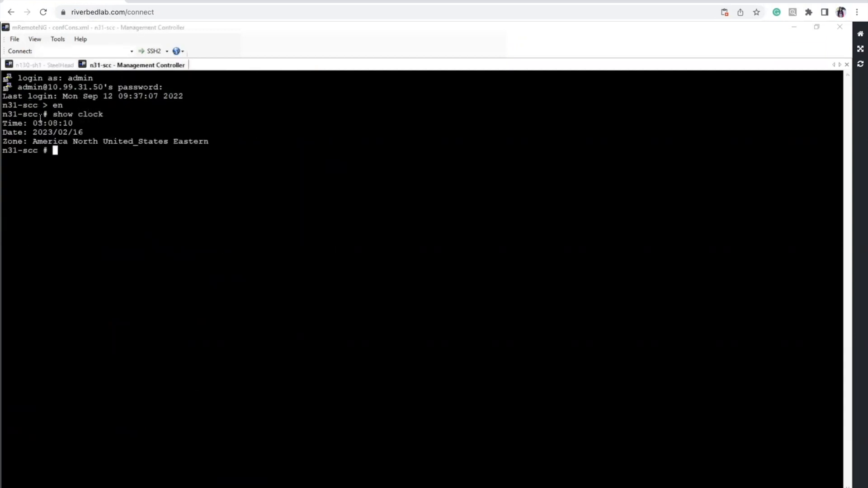
{"action": "left_click_drag", "start_coordinate": [32, 141], "coordinate": [168, 141]}
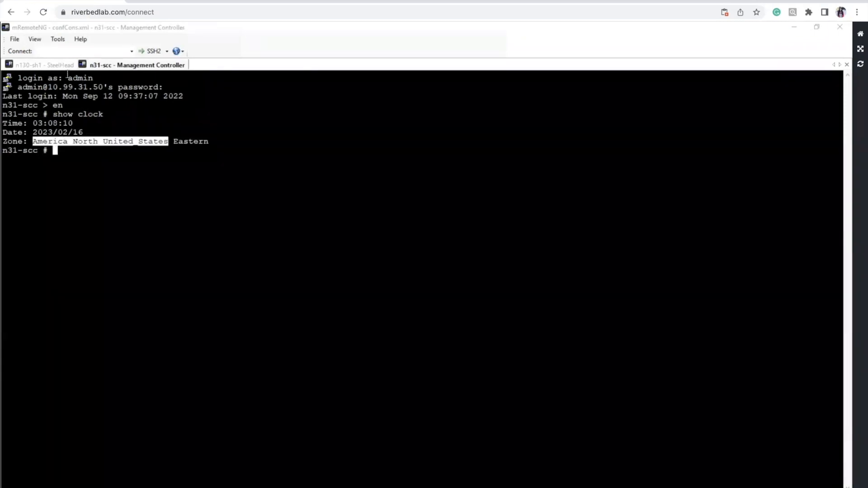
{"action": "left_click", "coordinate": [44, 65]}
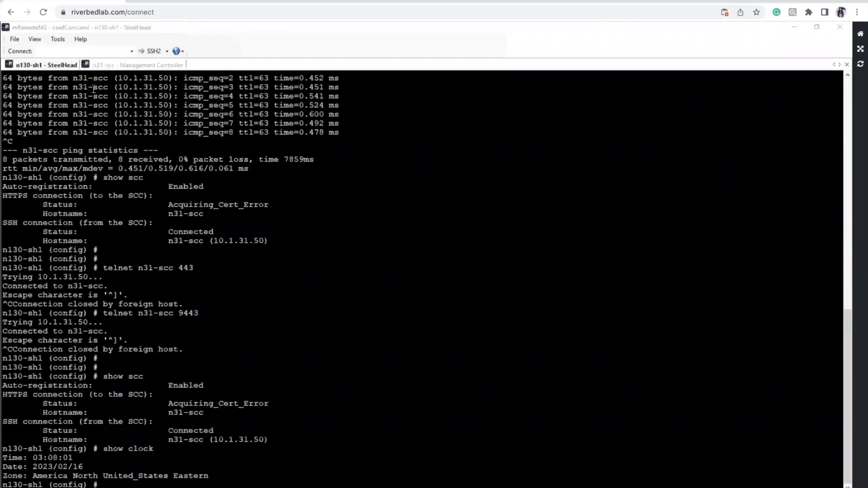
{"action": "left_click", "coordinate": [136, 65]}
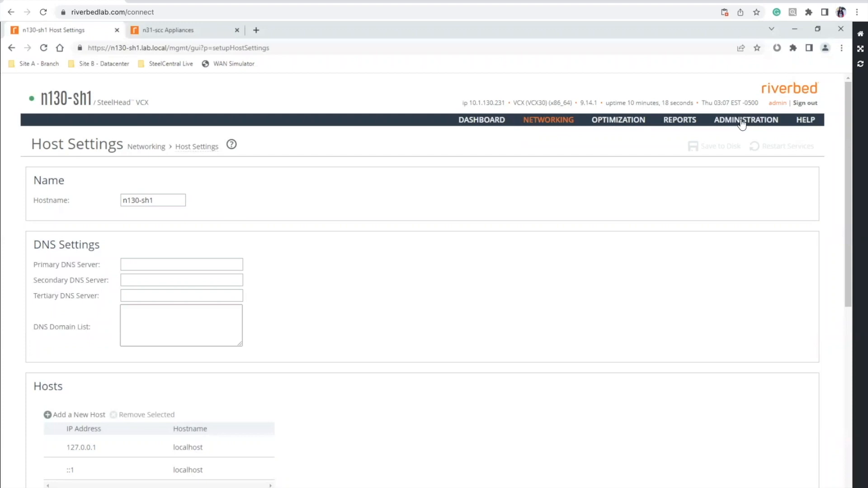
Review the SteelHead Date/Time settings (US/Eastern, NTP 10.99.0.1), then move to the SCC Appliances page.
{"action": "left_click", "coordinate": [746, 119]}
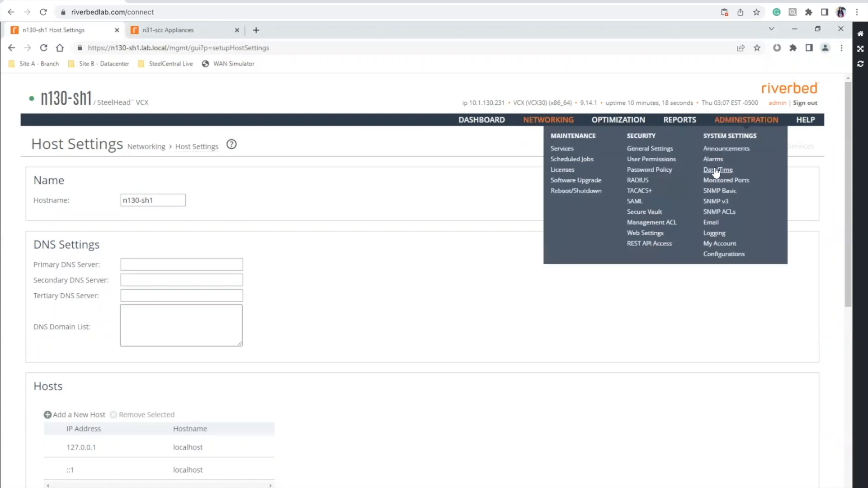
{"action": "left_click", "coordinate": [718, 169]}
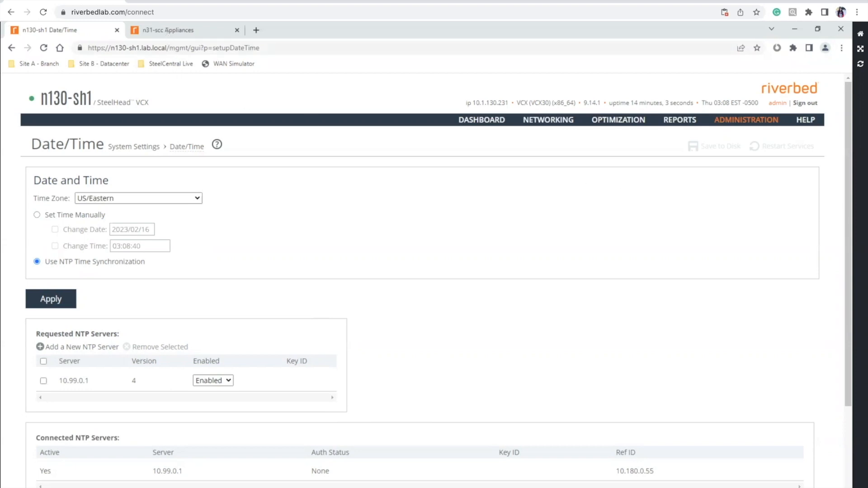
{"action": "left_click", "coordinate": [750, 120]}
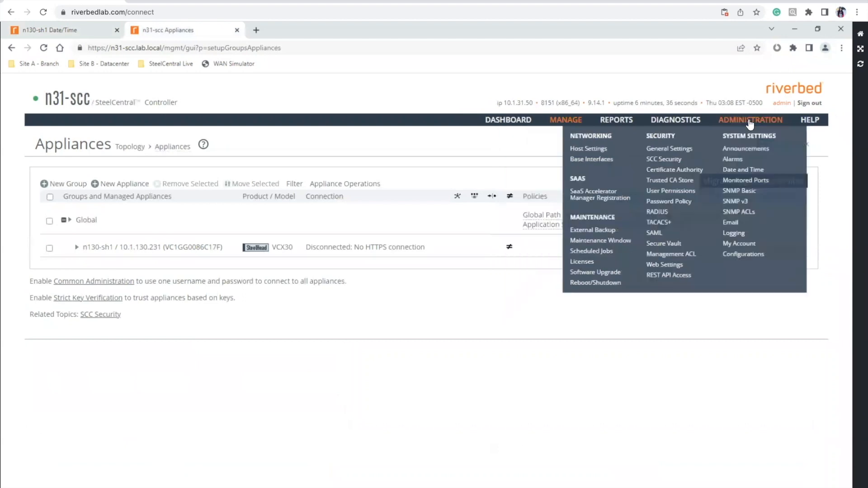
{"action": "mouse_move", "coordinate": [655, 265]}
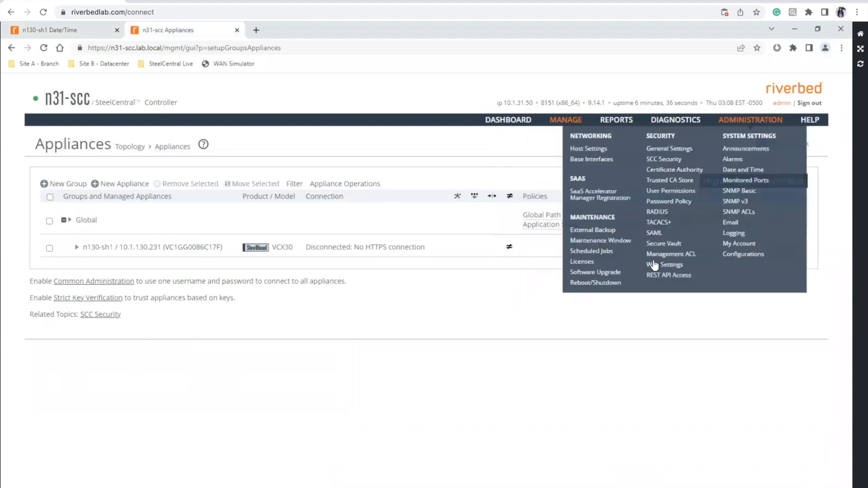
View the SCC Web Settings certificate details for *.lab.local and mark its validity period.
{"action": "left_click", "coordinate": [664, 265]}
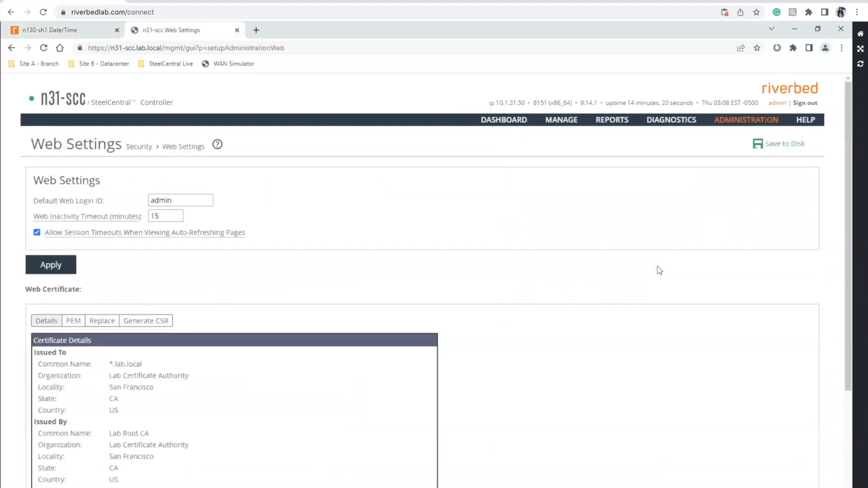
{"action": "scroll", "scroll_direction": "down", "scroll_amount": 3}
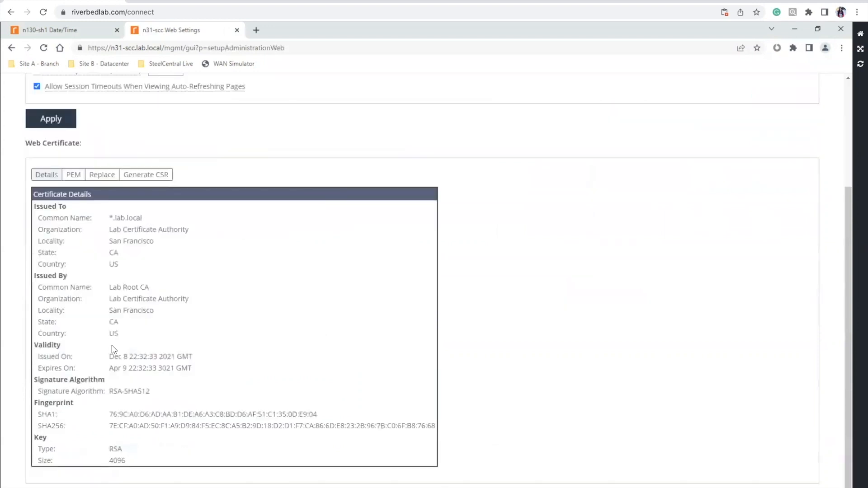
{"action": "left_click_drag", "start_coordinate": [110, 356], "coordinate": [199, 368]}
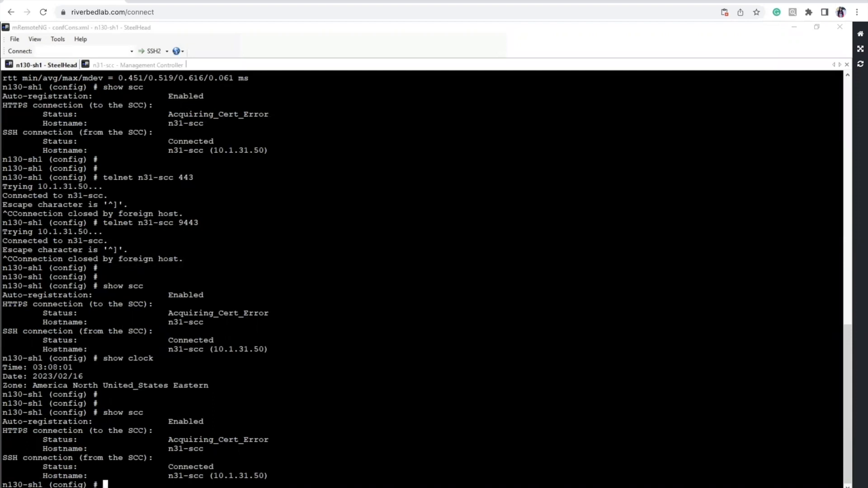
Run 'no scc en', 'no cmc en' and 'show scc' on the SteelHead CLI.
{"action": "scroll", "scroll_direction": "down", "scroll_amount": 3}
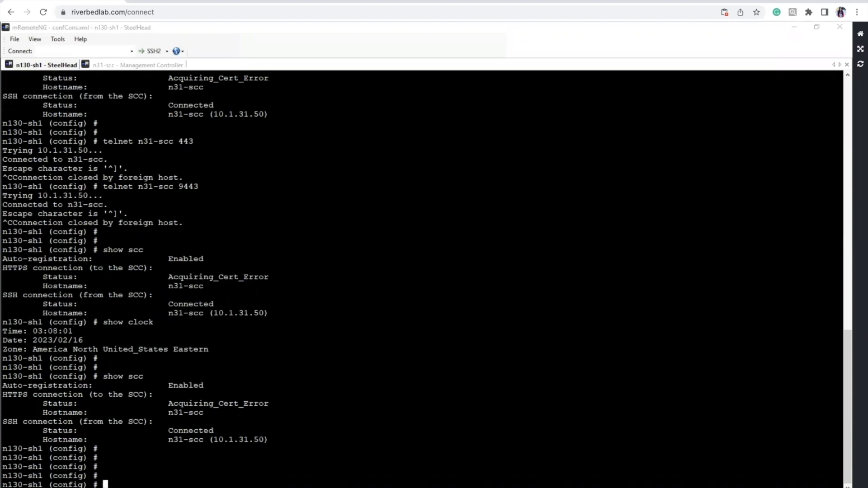
{"action": "type", "text": "no scc en"}
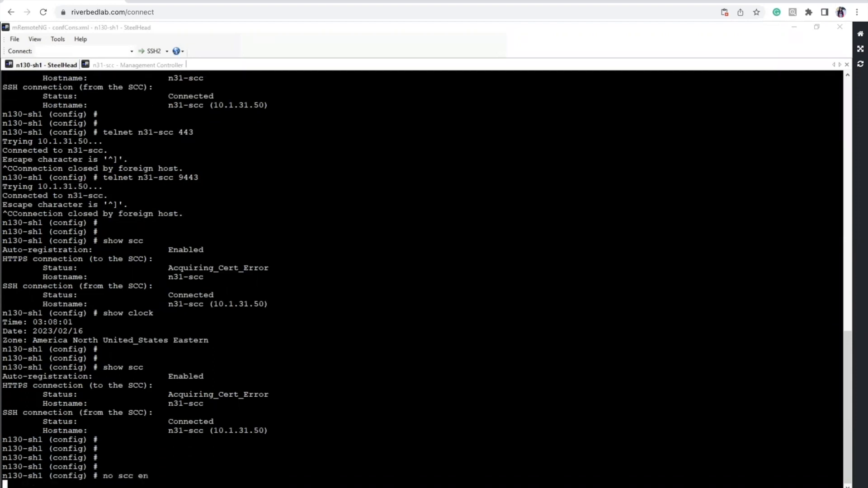
{"action": "type", "text": "no cmc en"}
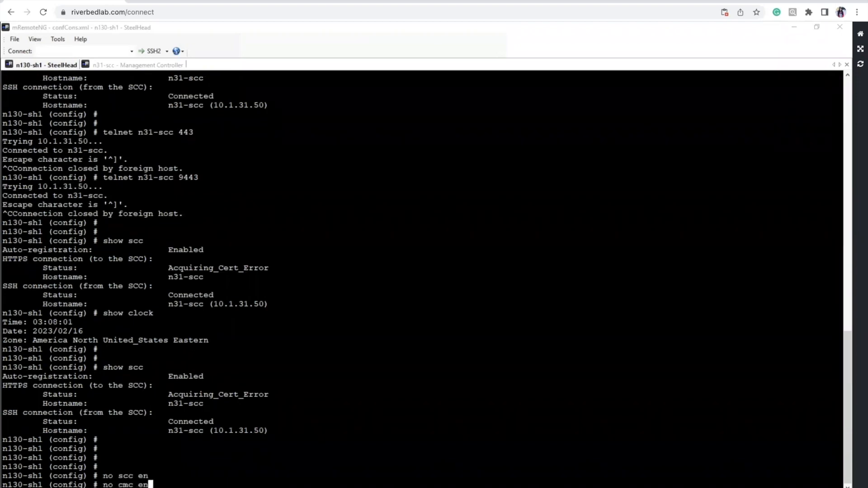
{"action": "type", "text": "show scc"}
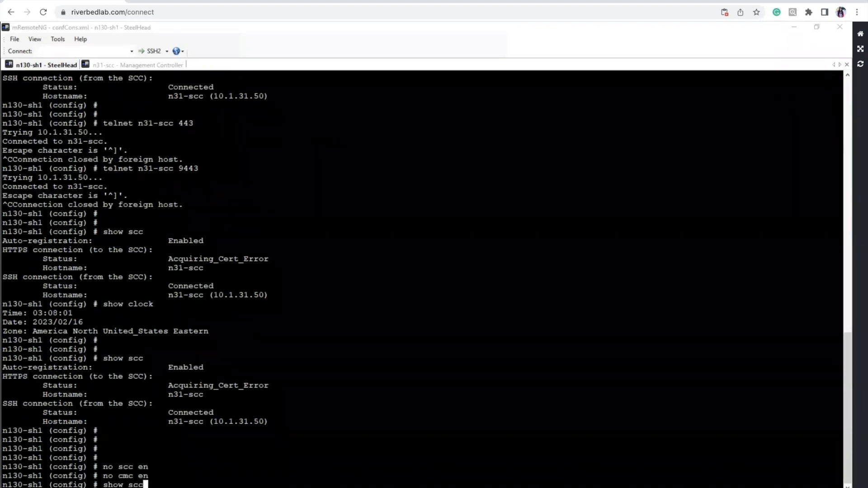
{"action": "key", "text": "enter"}
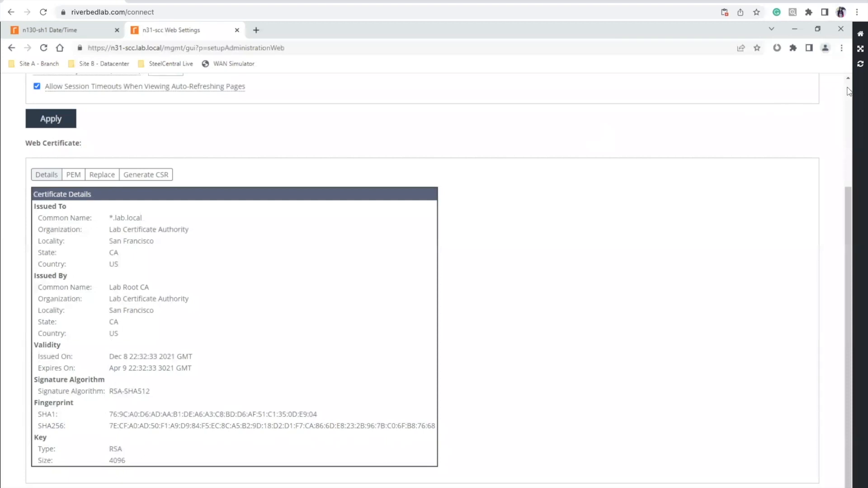
Navigate from the n130-sh1 tab through Reports > Diagnostics to the TCP Dumps page.
{"action": "scroll", "scroll_direction": "up", "scroll_amount": 3}
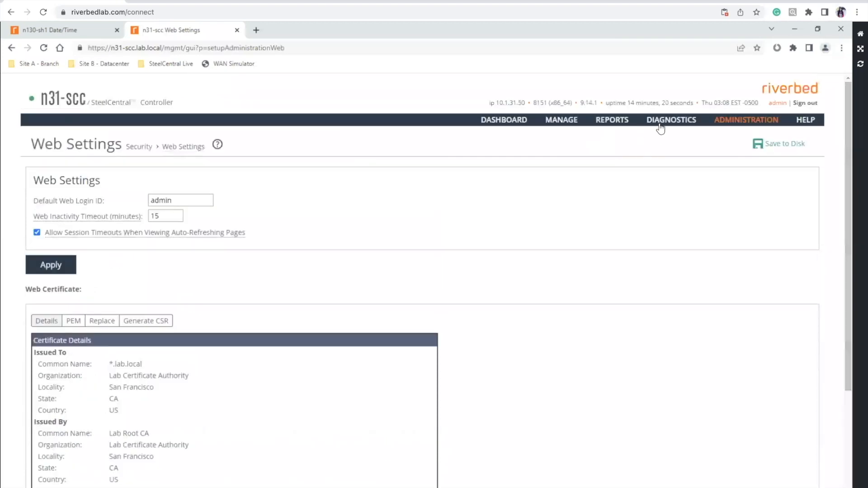
{"action": "left_click", "coordinate": [55, 30]}
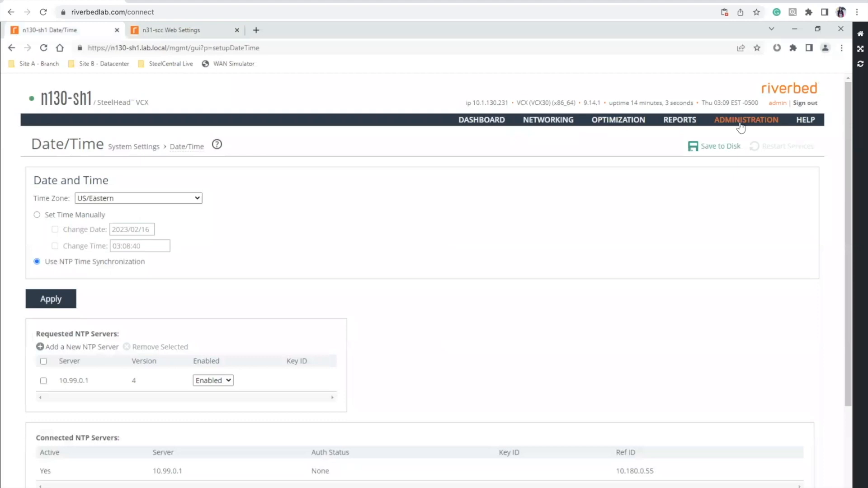
{"action": "left_click", "coordinate": [746, 119]}
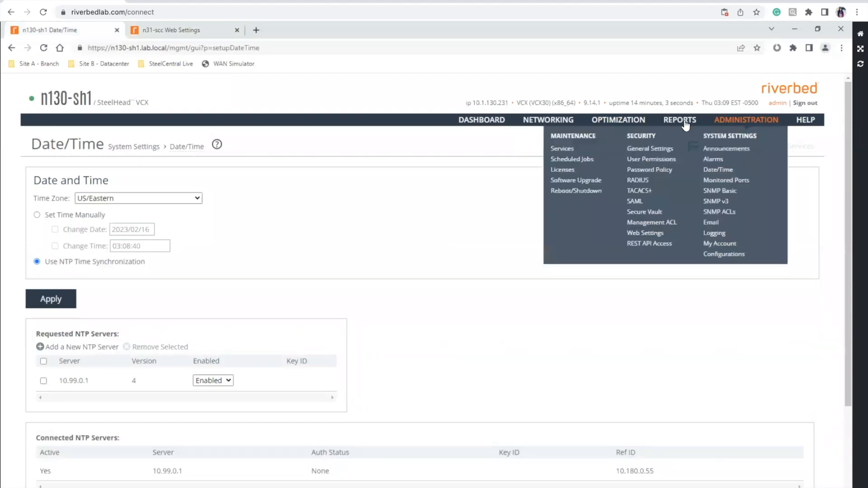
{"action": "left_click", "coordinate": [679, 120]}
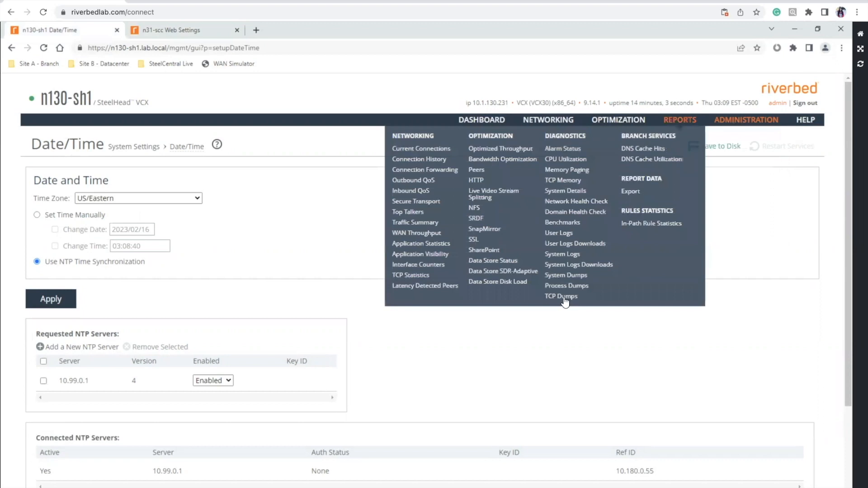
{"action": "left_click", "coordinate": [561, 296]}
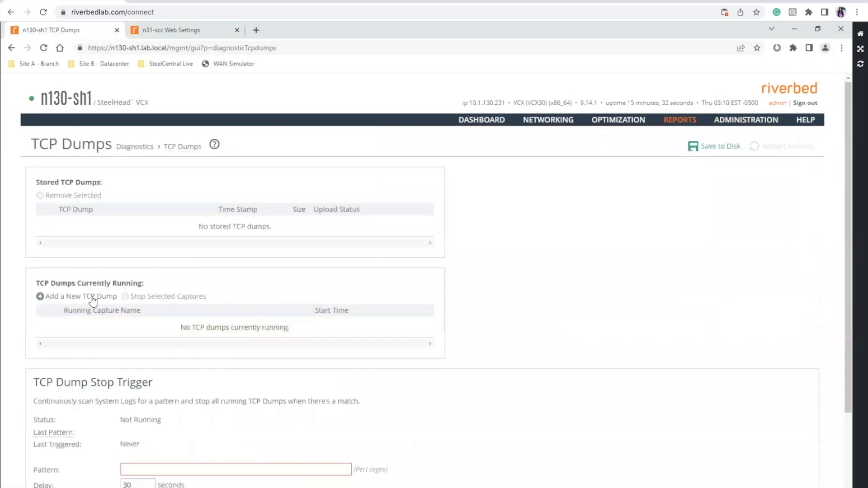
Define a new TCP dump named scc to 10.1.31.50 on the primary interface.
{"action": "left_click", "coordinate": [80, 296]}
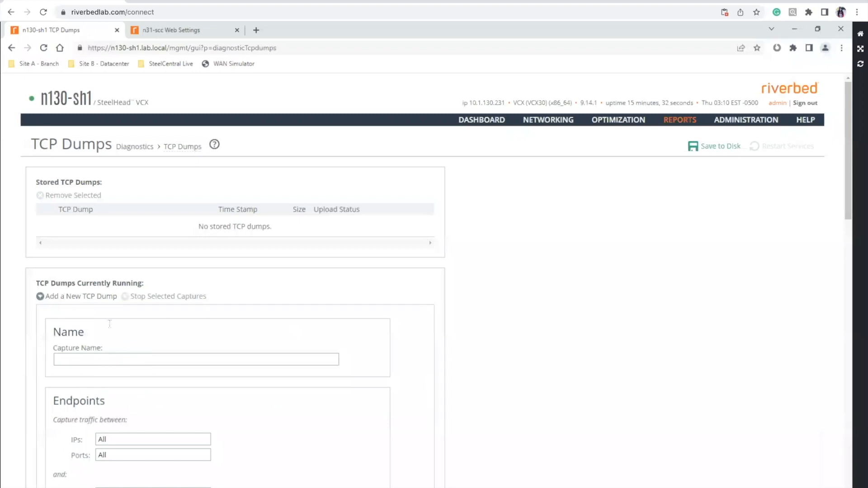
{"action": "type", "text": "scc"}
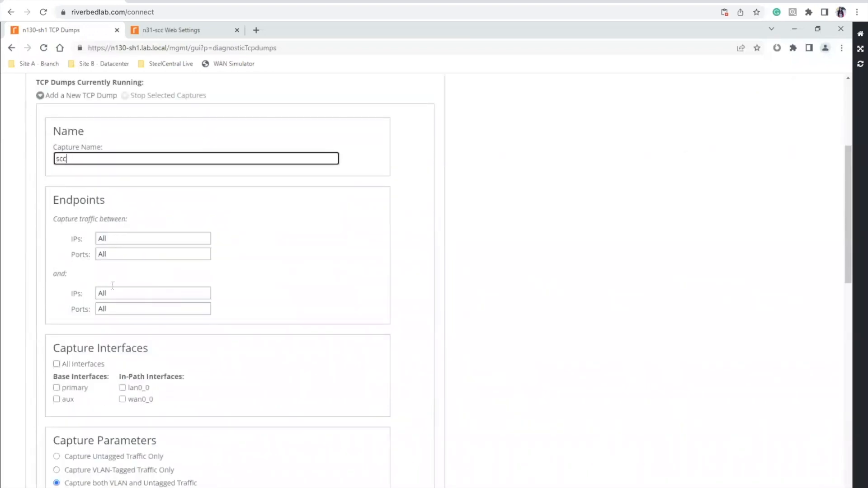
{"action": "left_click", "coordinate": [153, 293]}
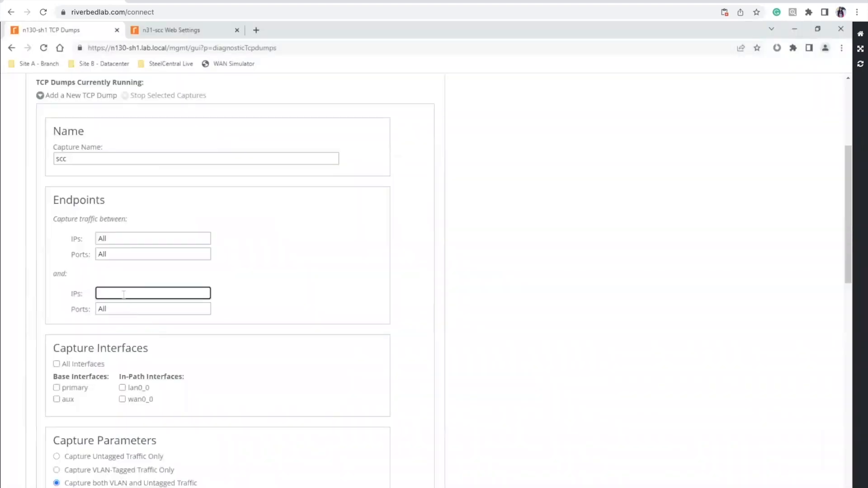
{"action": "type", "text": "10.1.31.50"}
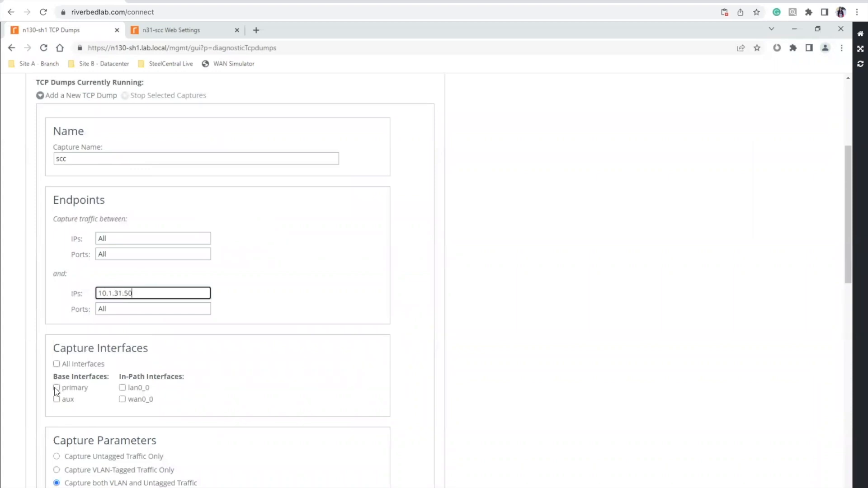
{"action": "left_click", "coordinate": [56, 388]}
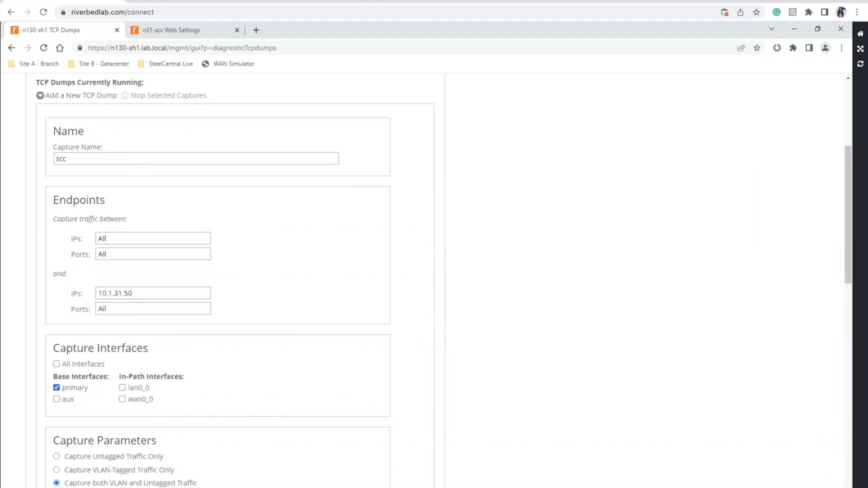
Set Capture Duration to 0 for a continuous capture and add the dump so it starts running.
{"action": "scroll", "scroll_direction": "down", "scroll_amount": 3}
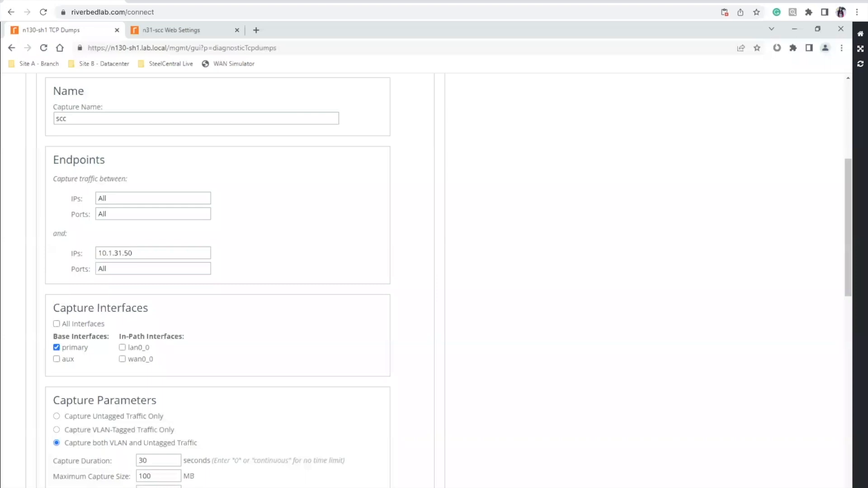
{"action": "mouse_move", "coordinate": [79, 331]}
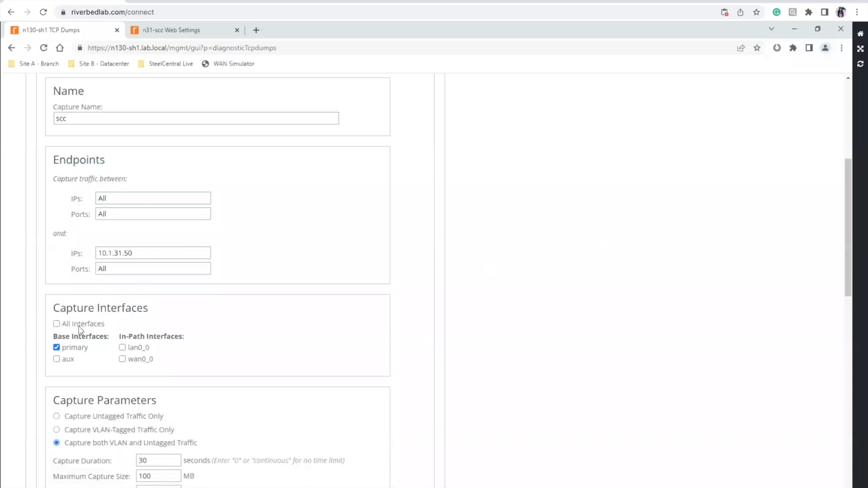
{"action": "scroll", "scroll_direction": "down", "scroll_amount": 3}
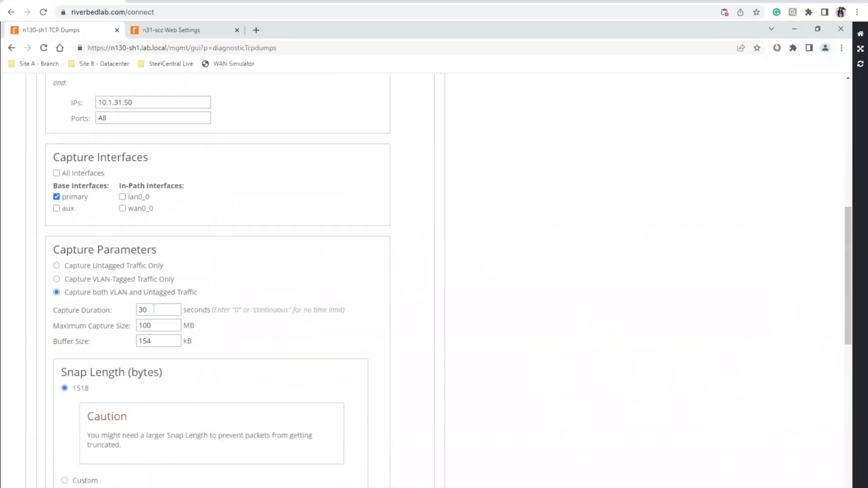
{"action": "type", "text": "0"}
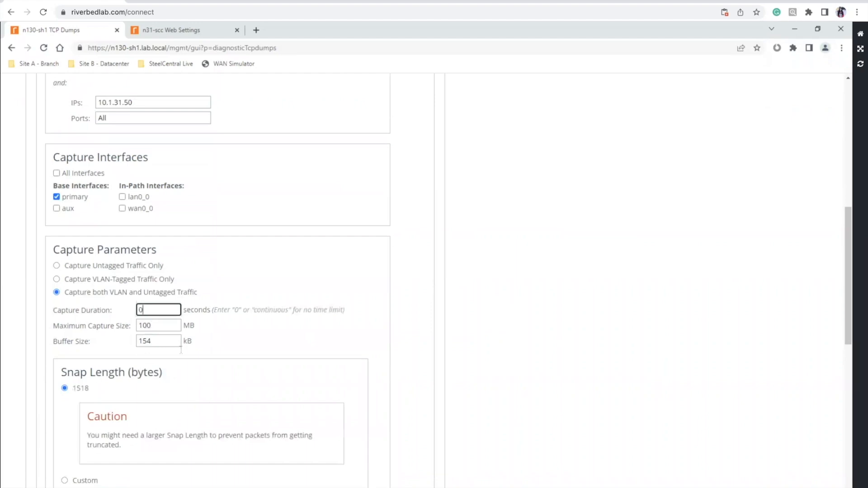
{"action": "scroll", "scroll_direction": "down", "scroll_amount": 3}
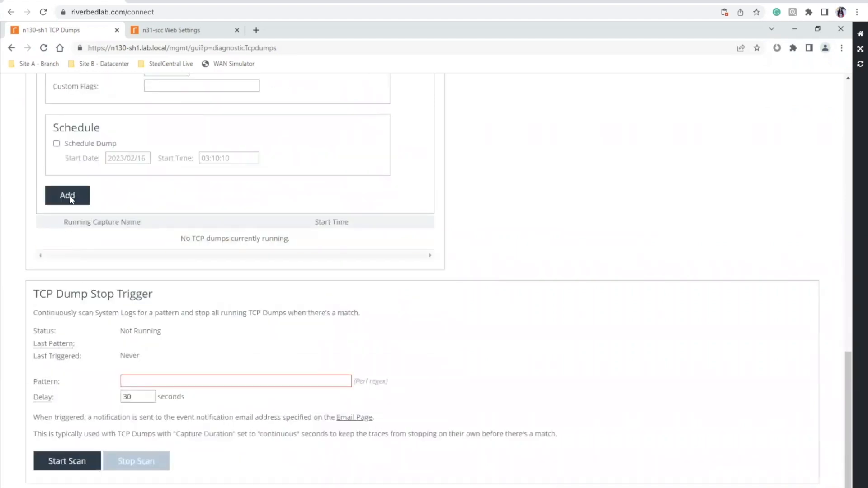
{"action": "left_click", "coordinate": [67, 196]}
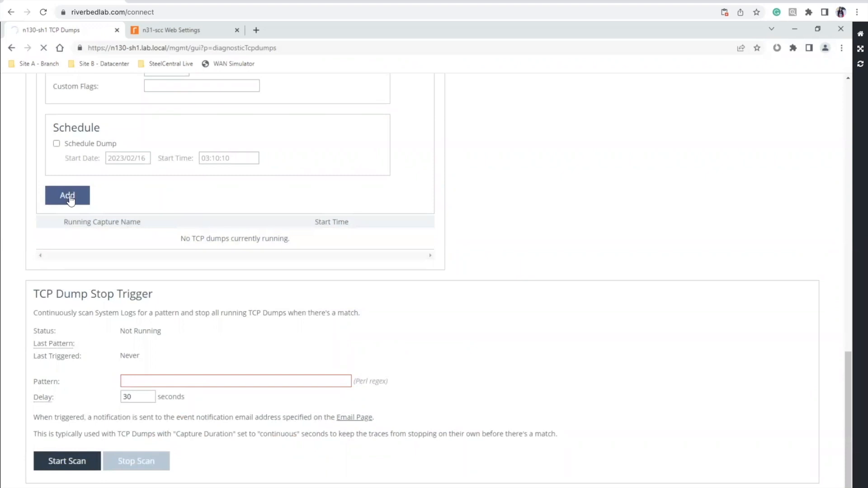
{"action": "left_click", "coordinate": [67, 196]}
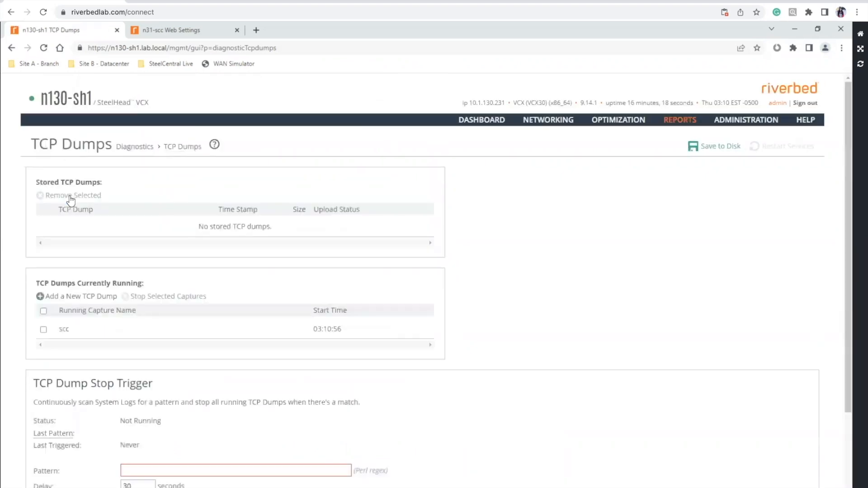
{"action": "double_click", "coordinate": [64, 329]}
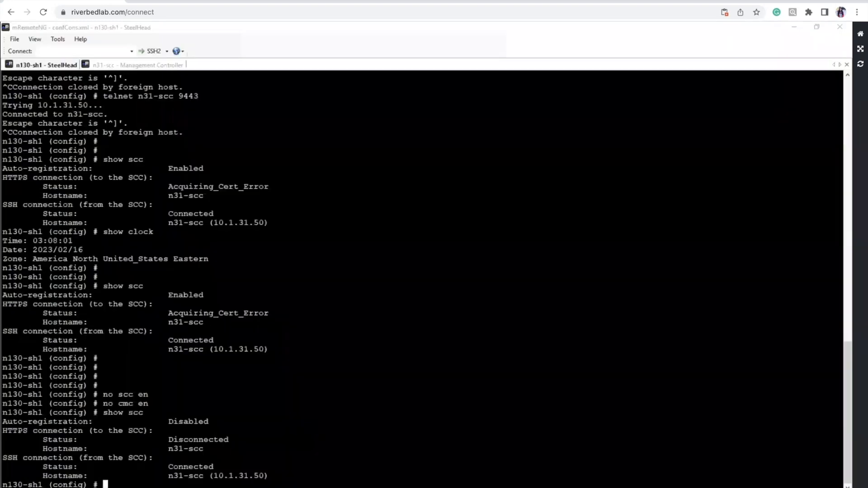
Run 'scc en' and 'cmc en', then check show scc, which still reports Acquiring_Cert_Error.
{"action": "type", "text": "scc en"}
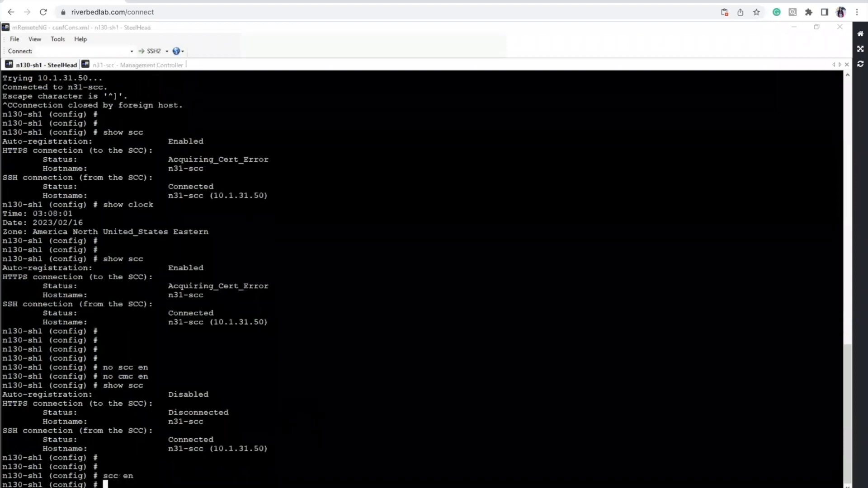
{"action": "type", "text": "cmc en"}
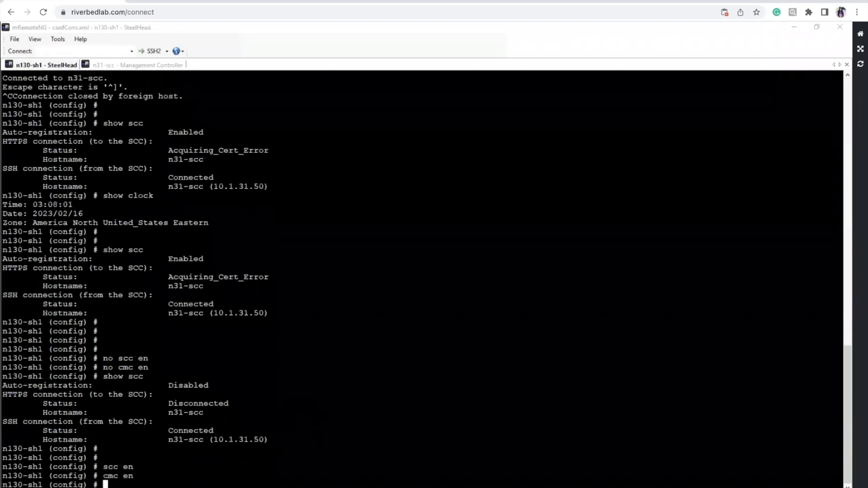
{"action": "scroll", "scroll_direction": "down", "scroll_amount": 3}
{"action": "type", "text": "show scc"}
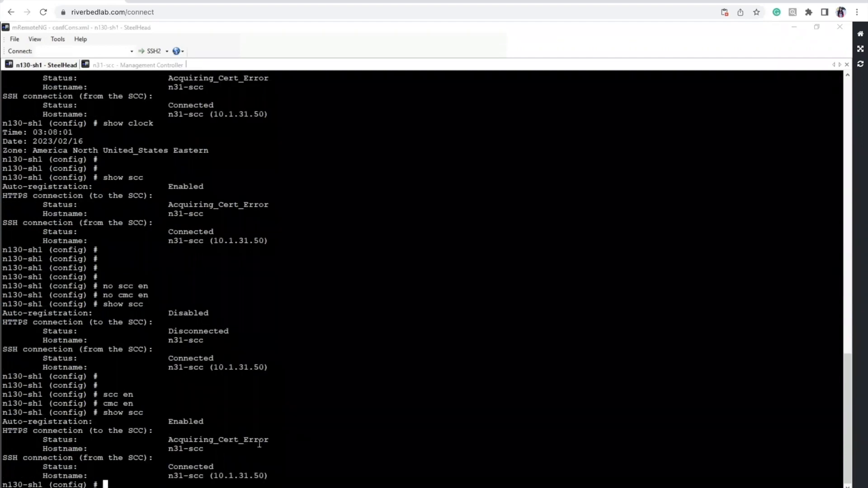
{"action": "double_click", "coordinate": [218, 440]}
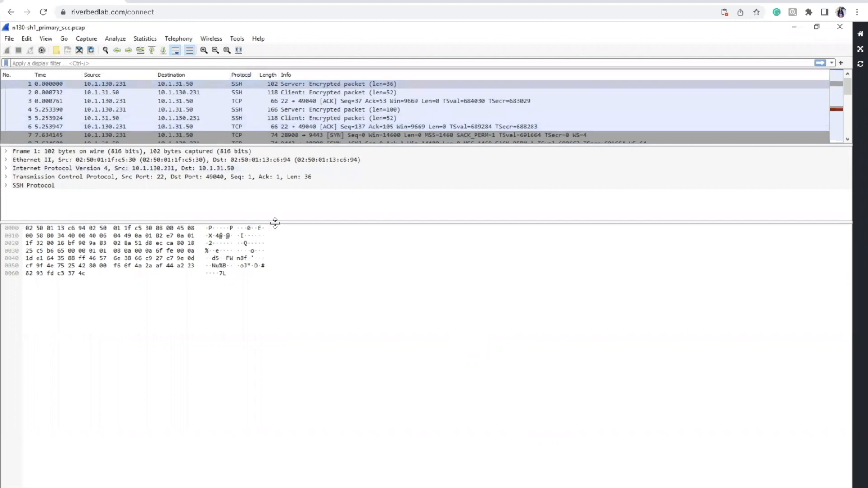
Follow the TCP stream of the SYN packet to port 9443, keeping the conversation filter applied.
{"action": "left_click_drag", "start_coordinate": [275, 222], "coordinate": [272, 399]}
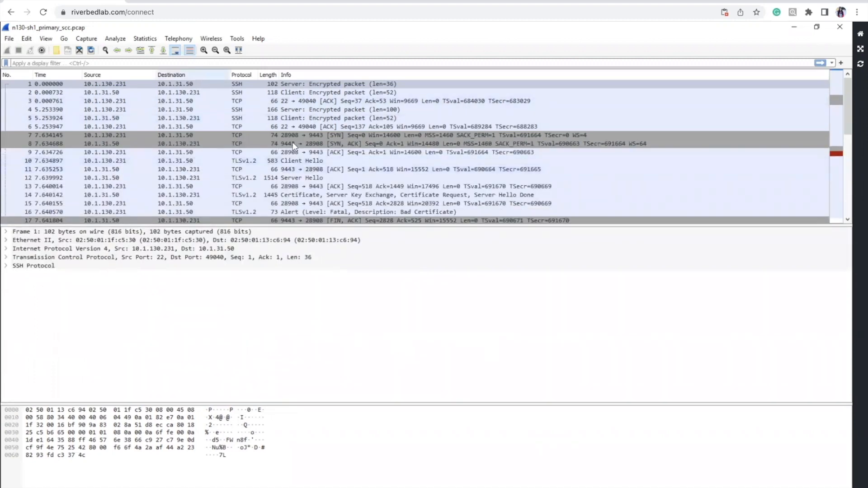
{"action": "left_click", "coordinate": [166, 134]}
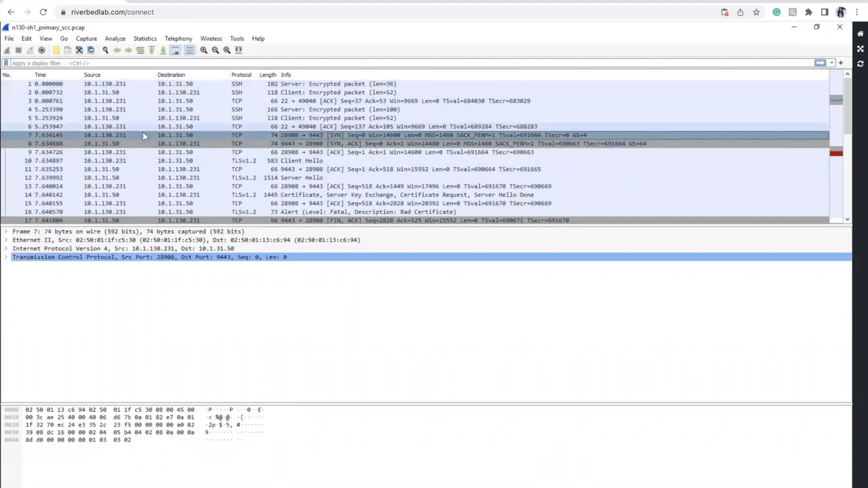
{"action": "right_click", "coordinate": [144, 135]}
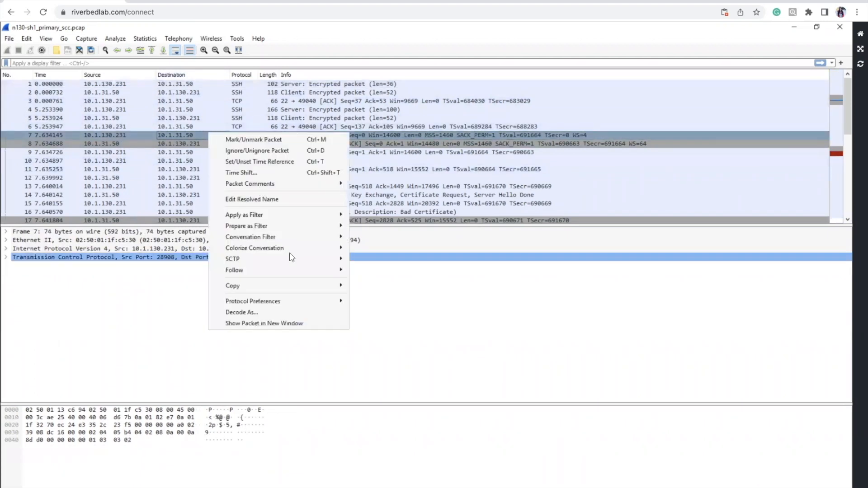
{"action": "mouse_move", "coordinate": [233, 270]}
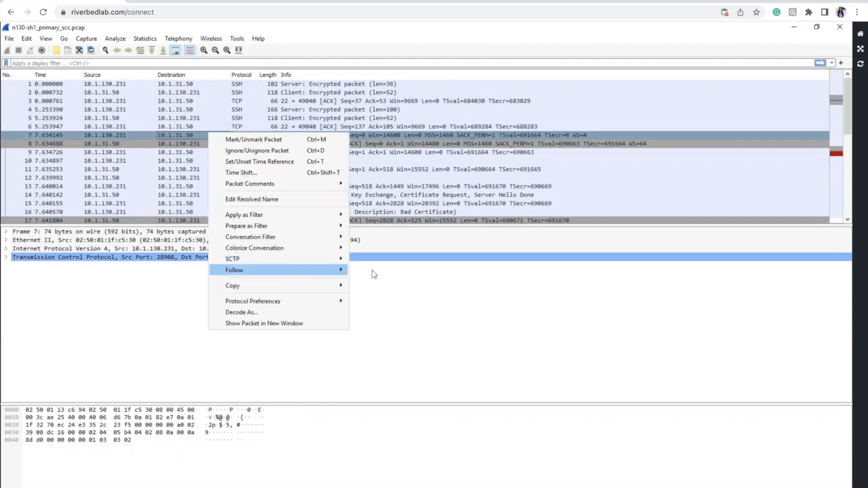
{"action": "left_click", "coordinate": [233, 270]}
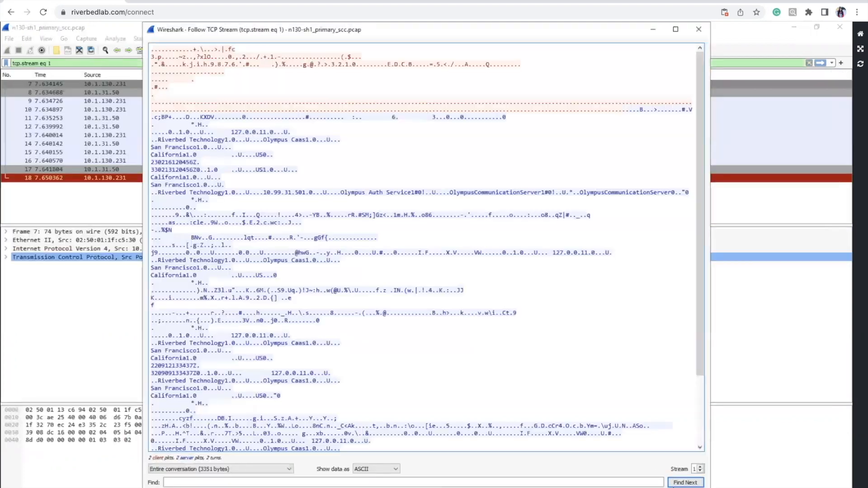
{"action": "left_click", "coordinate": [699, 29]}
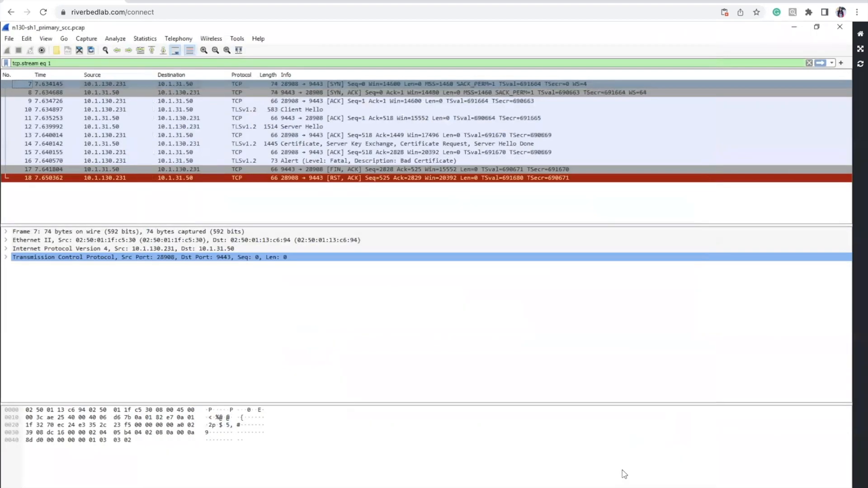
{"action": "mouse_move", "coordinate": [438, 215]}
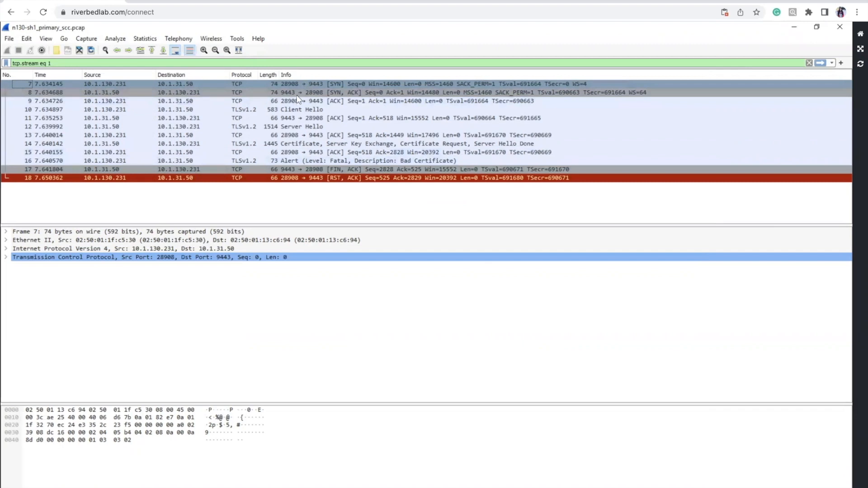
{"action": "mouse_move", "coordinate": [314, 86]}
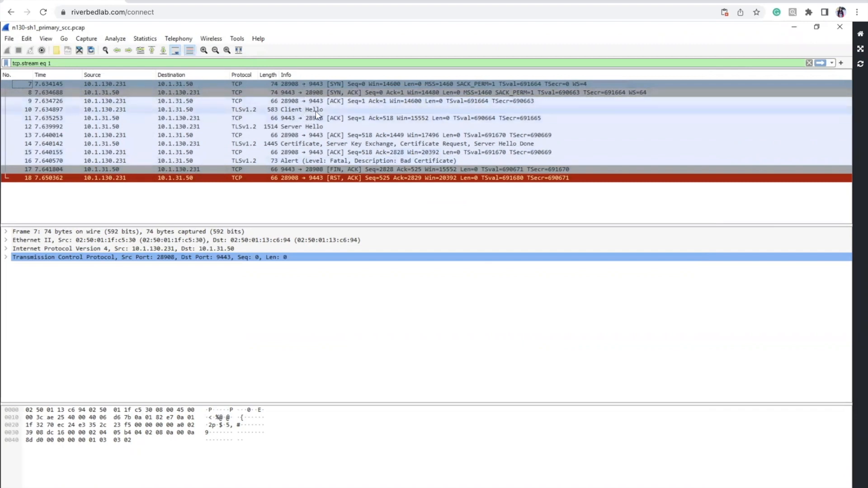
{"action": "mouse_move", "coordinate": [311, 133]}
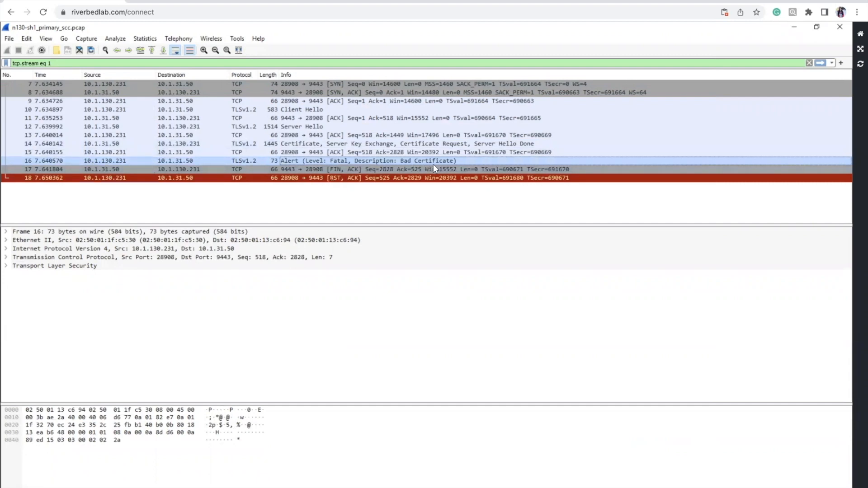
{"action": "mouse_move", "coordinate": [426, 187]}
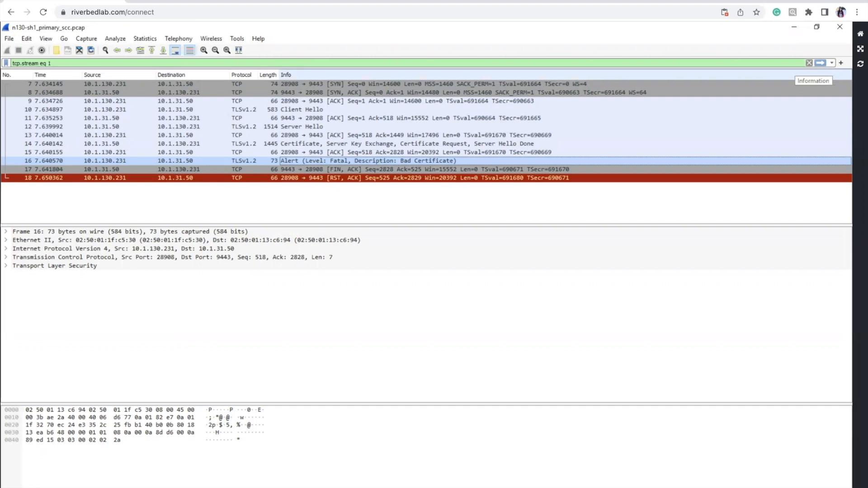
{"action": "mouse_move", "coordinate": [822, 63]}
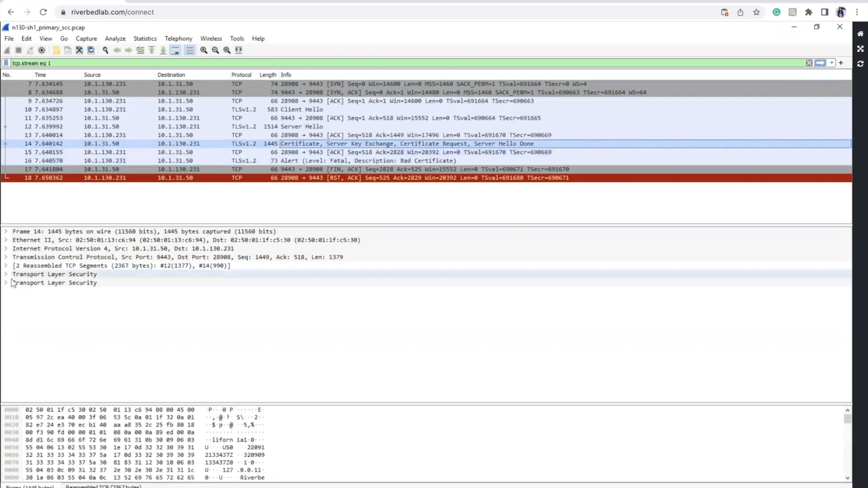
Expand the TLS Certificate record down to the first server certificate's signedCertificate details.
{"action": "left_click", "coordinate": [7, 274]}
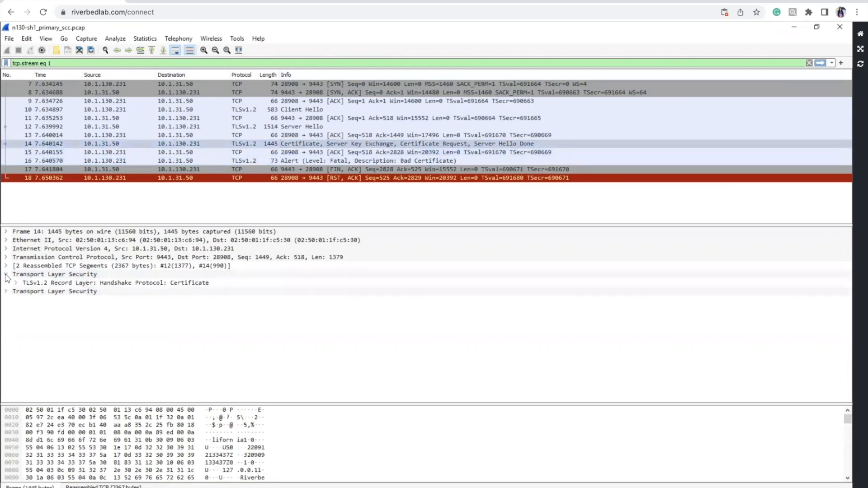
{"action": "left_click", "coordinate": [5, 274]}
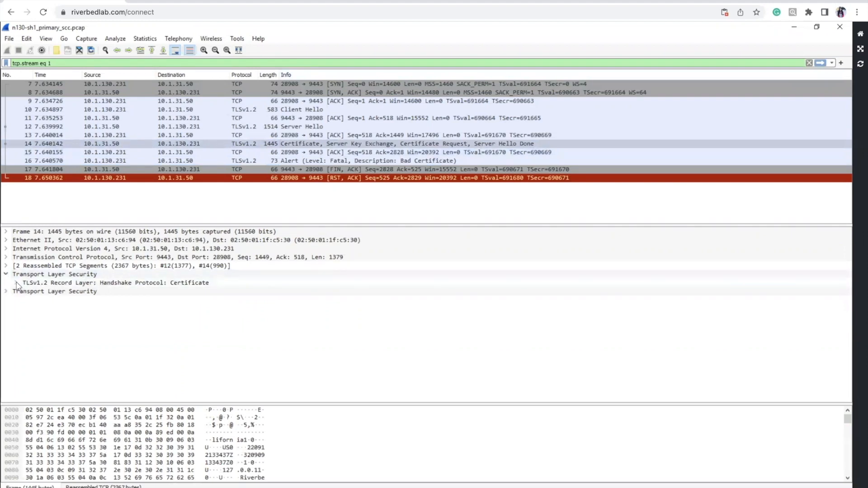
{"action": "left_click", "coordinate": [16, 282]}
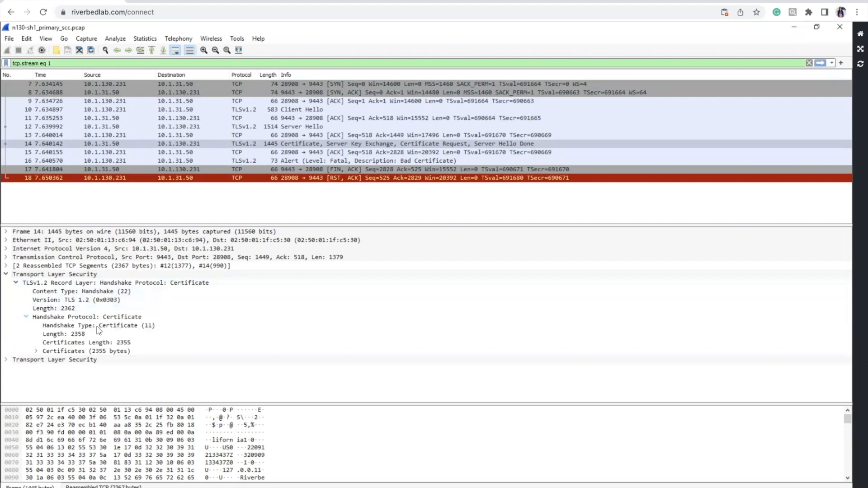
{"action": "left_click", "coordinate": [35, 350]}
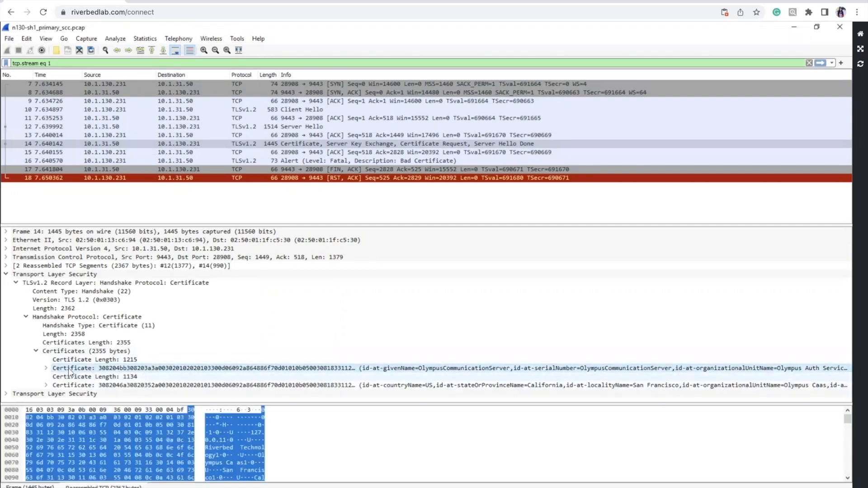
{"action": "left_click", "coordinate": [47, 368]}
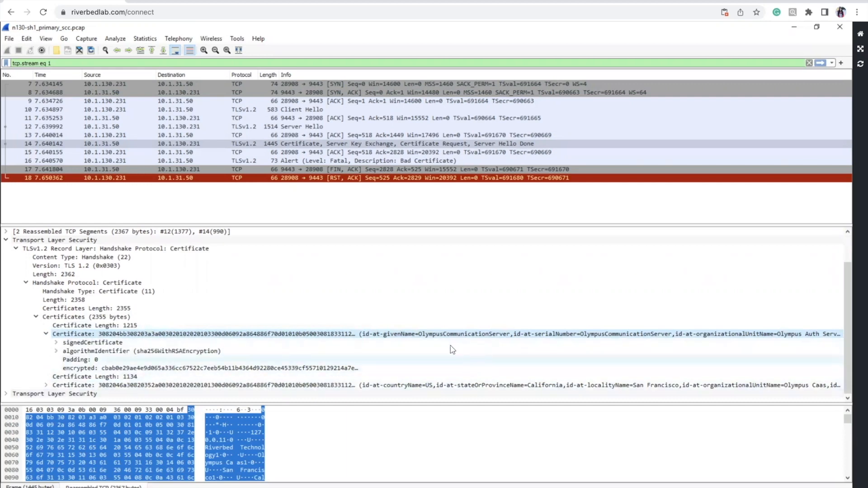
{"action": "mouse_move", "coordinate": [845, 424]}
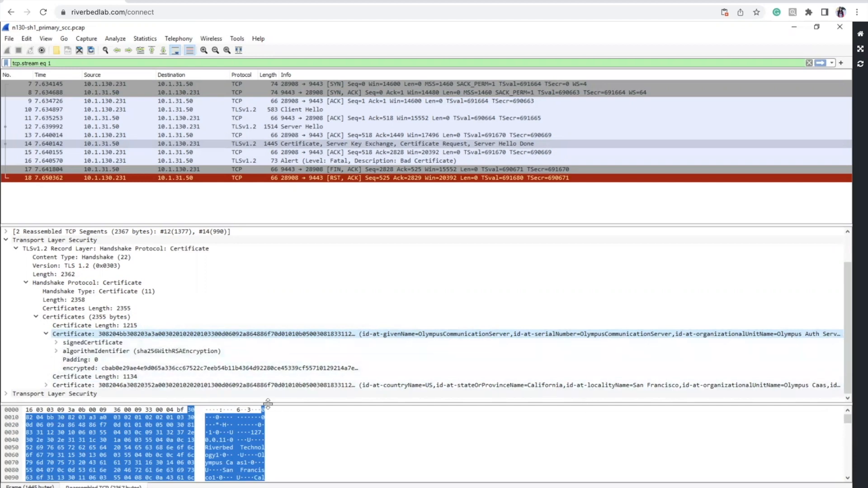
{"action": "left_click", "coordinate": [7, 231]}
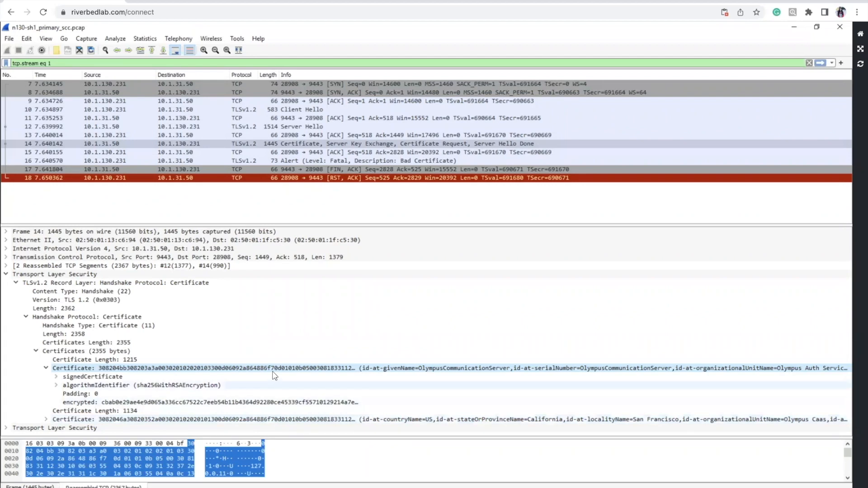
{"action": "mouse_move", "coordinate": [266, 381]}
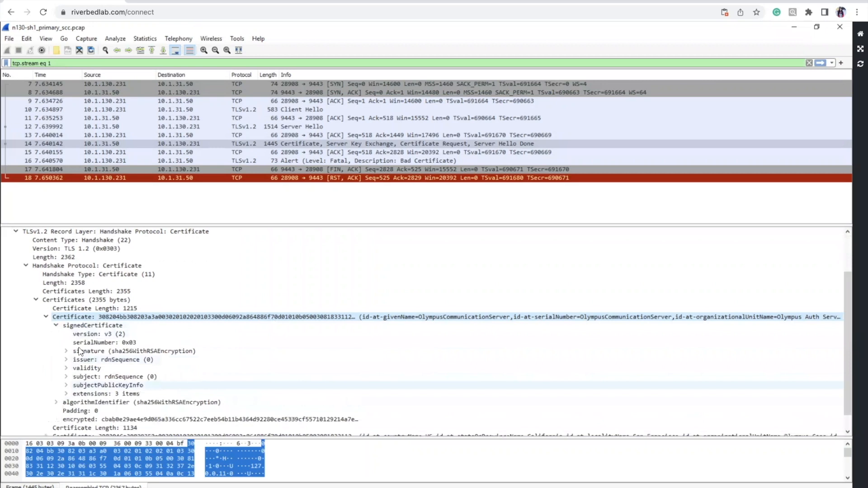
{"action": "left_click", "coordinate": [66, 368]}
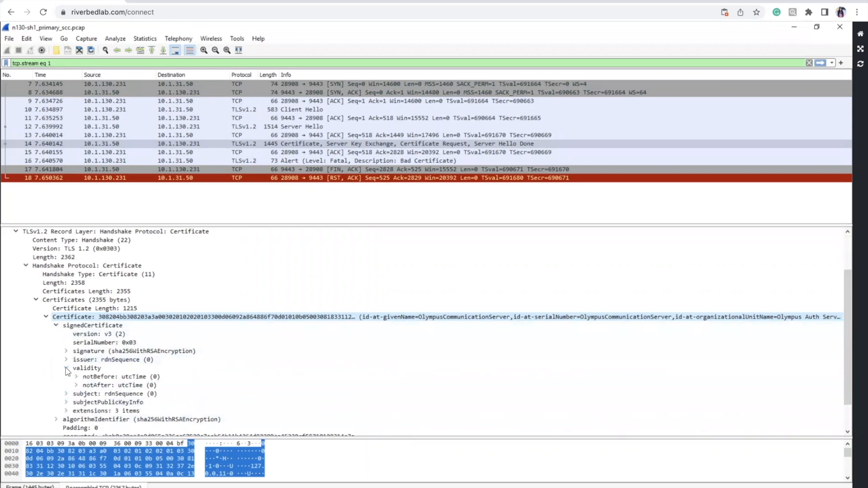
{"action": "left_click", "coordinate": [66, 368]}
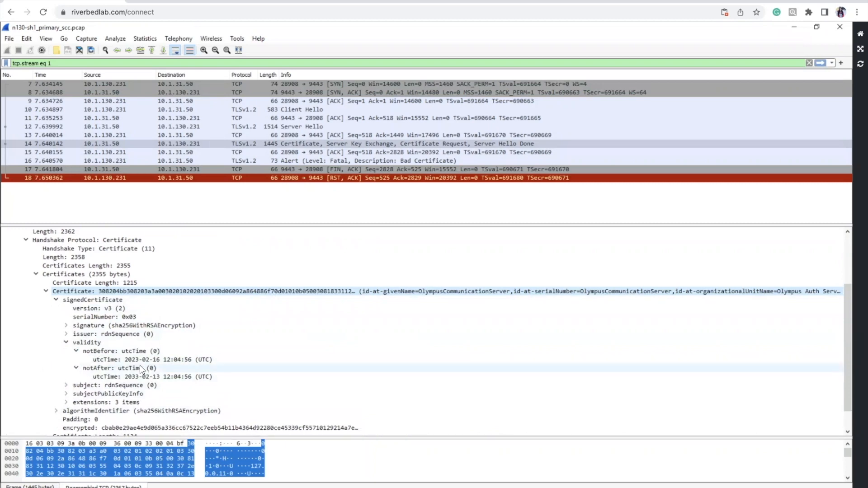
{"action": "left_click", "coordinate": [155, 359]}
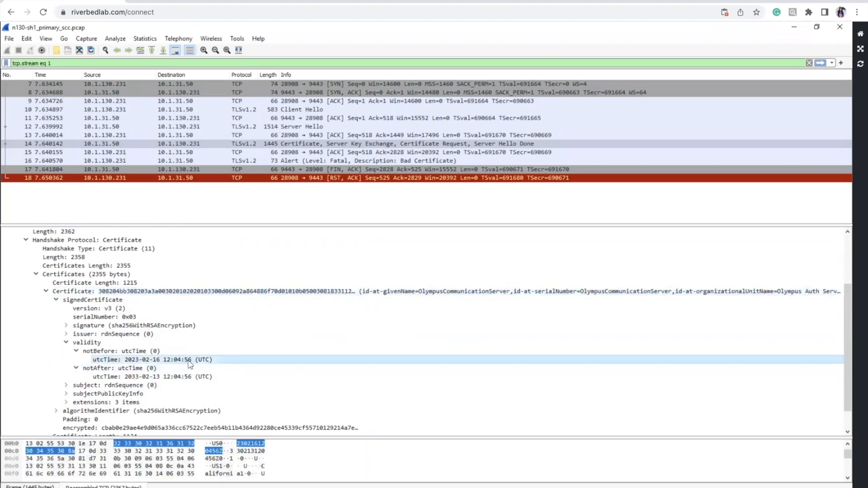
{"action": "mouse_move", "coordinate": [202, 365]}
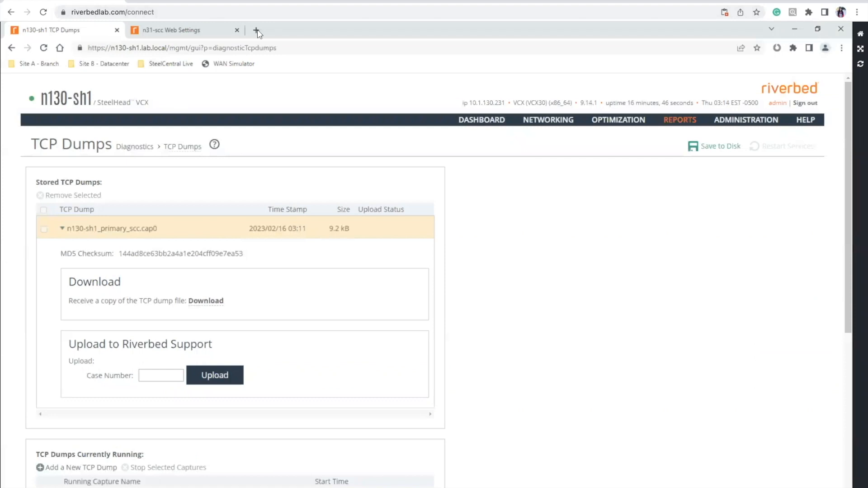
Build a timeanddate.com Time Zone Converter with GMT and EST, ready to edit the GMT time.
{"action": "left_click", "coordinate": [257, 29]}
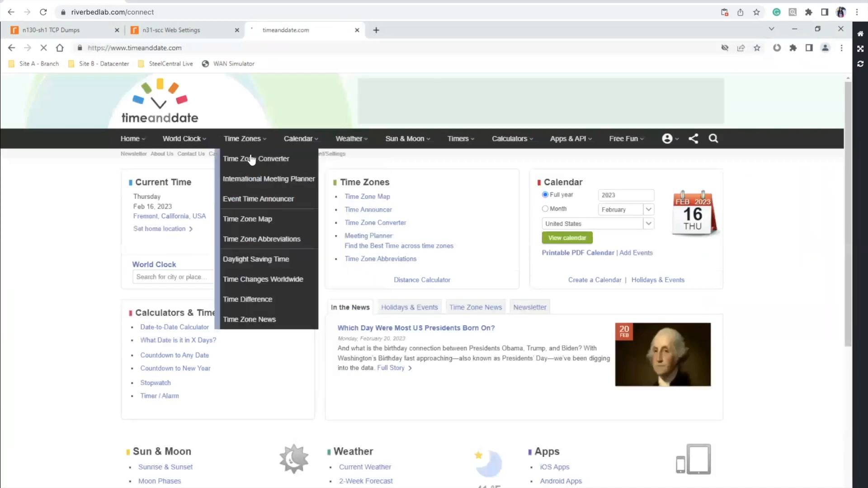
{"action": "left_click", "coordinate": [255, 159]}
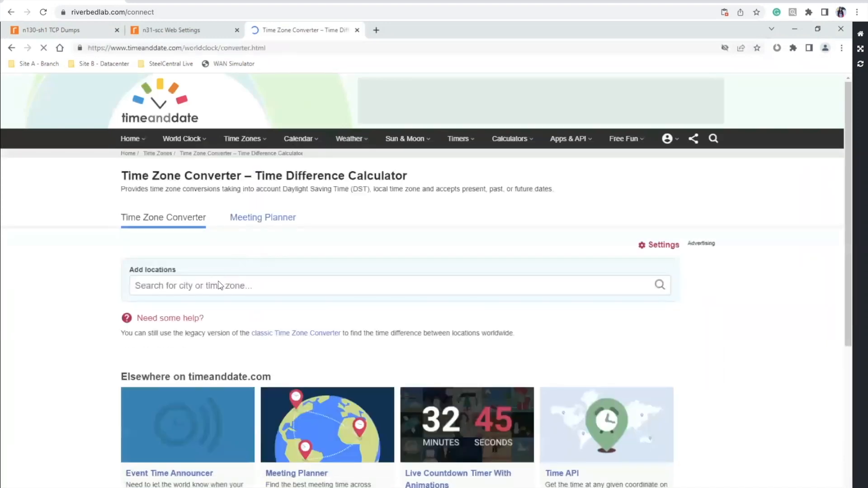
{"action": "type", "text": "gmt"}
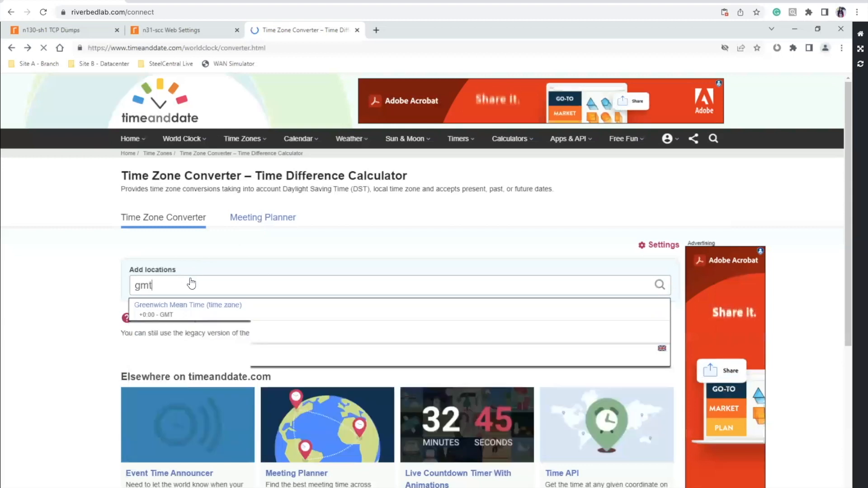
{"action": "left_click", "coordinate": [188, 305]}
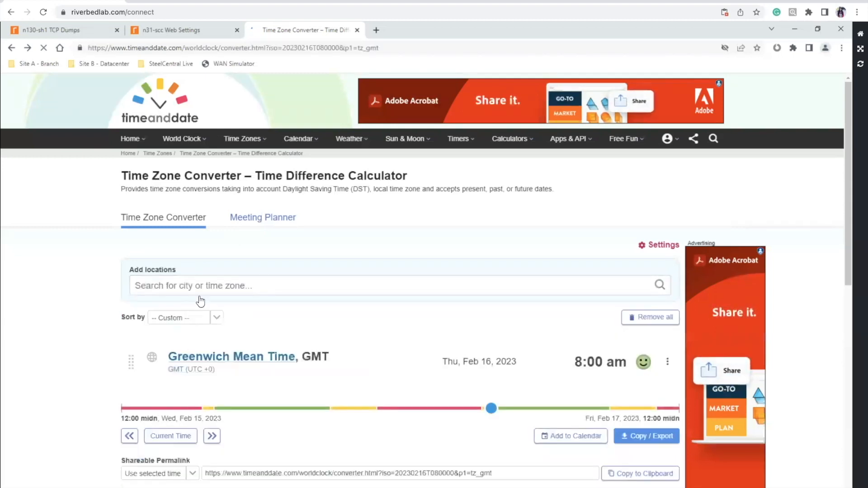
{"action": "type", "text": "est"}
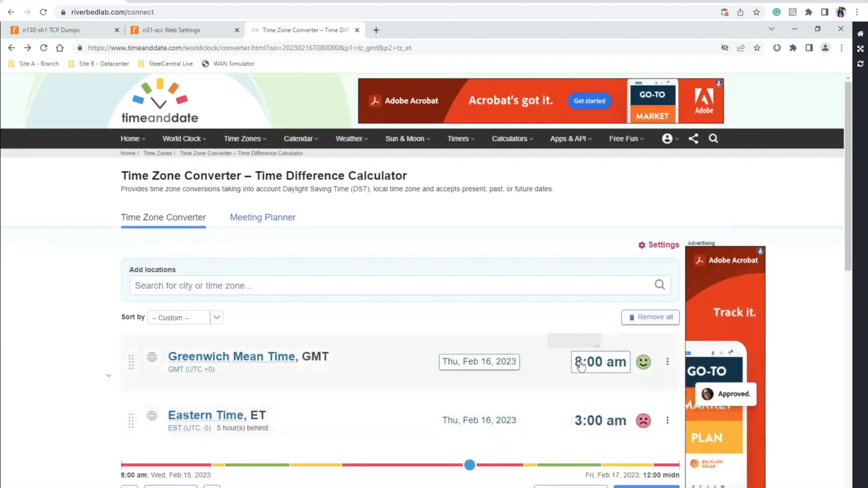
{"action": "left_click", "coordinate": [600, 361]}
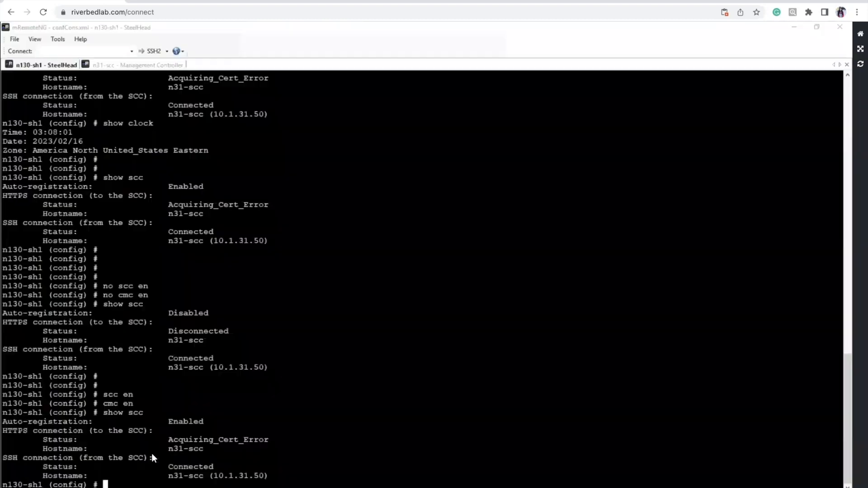
Run show clock on the SteelHead and highlight its reported time 03:15:42 Eastern.
{"action": "type", "text": "show clock"}
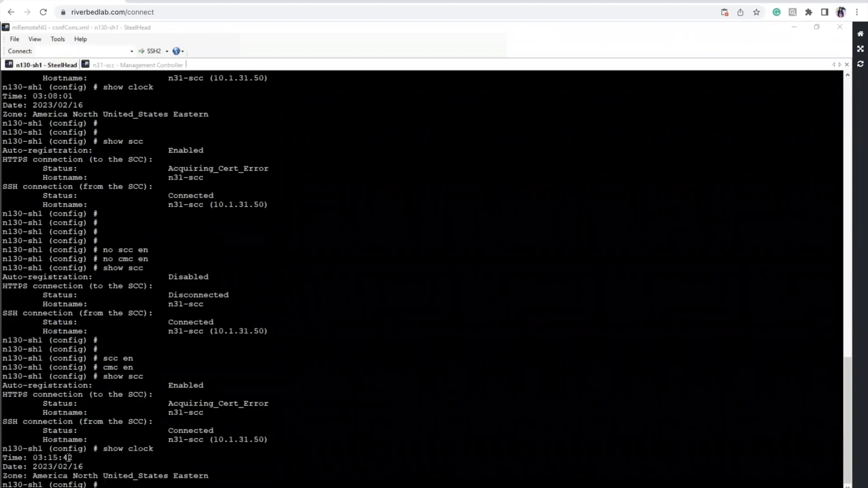
{"action": "double_click", "coordinate": [51, 457]}
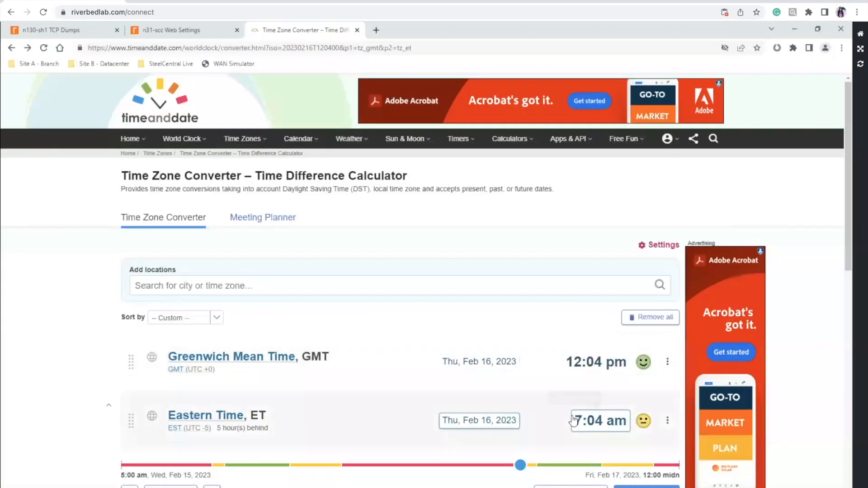
{"action": "mouse_move", "coordinate": [600, 421]}
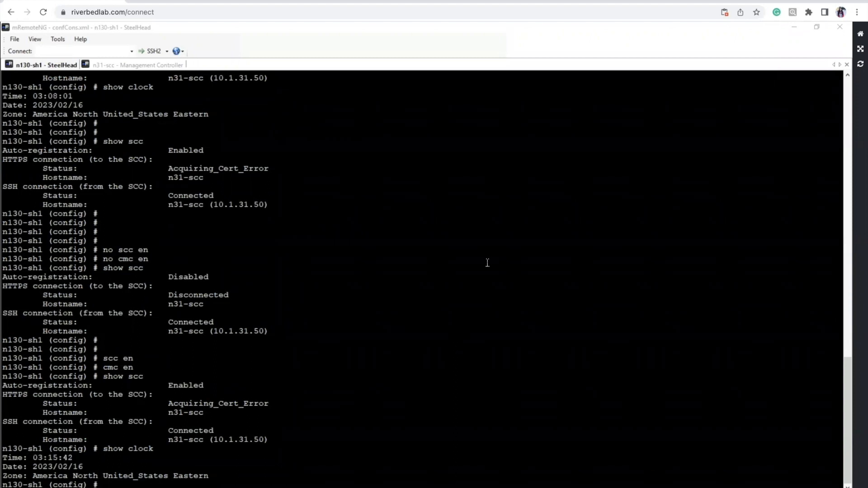
{"action": "mouse_move", "coordinate": [156, 433]}
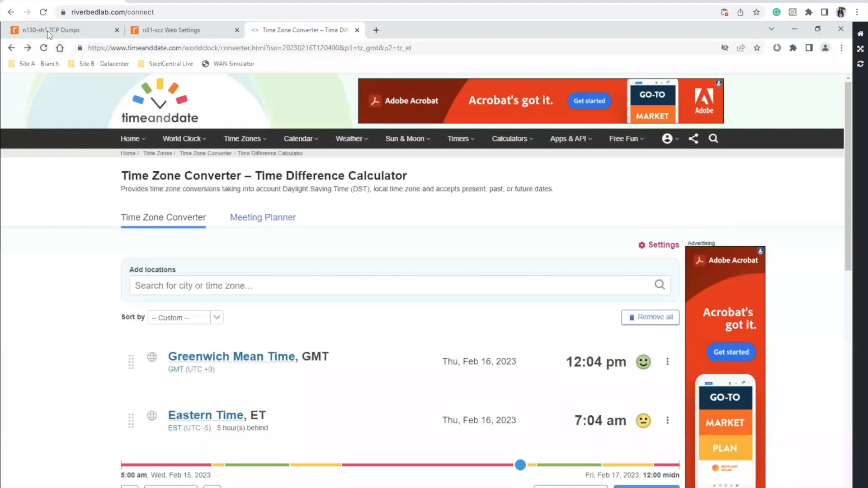
In Administration > Date/Time, set the clock manually to 07:15:43 US/Eastern and apply.
{"action": "left_click", "coordinate": [61, 30]}
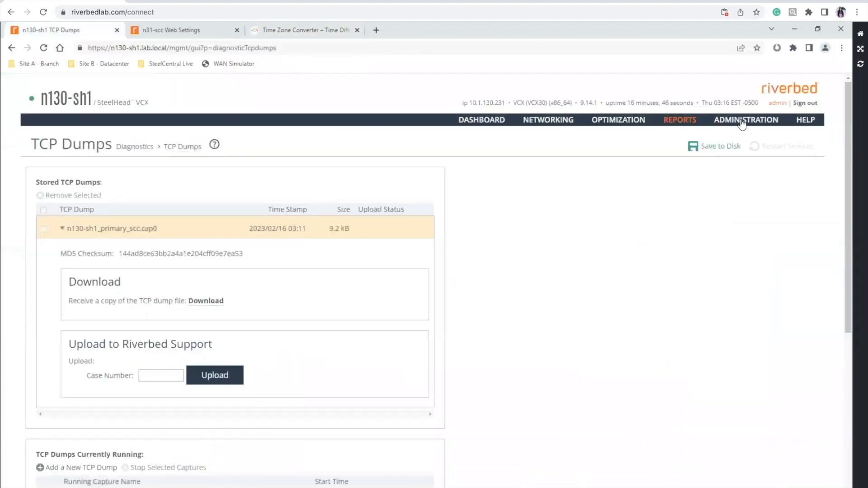
{"action": "left_click", "coordinate": [746, 119]}
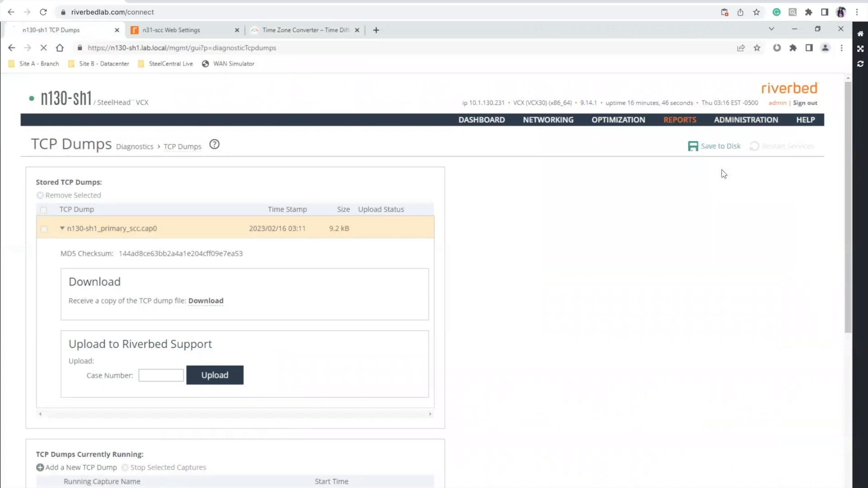
{"action": "left_click", "coordinate": [746, 119]}
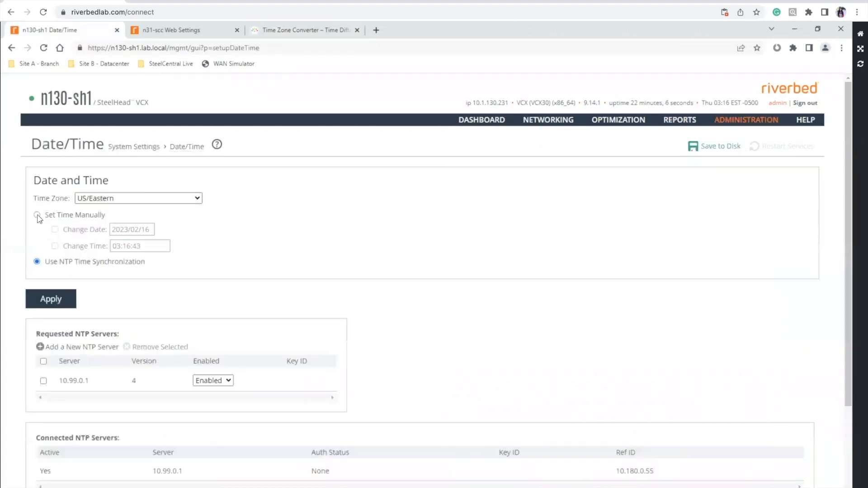
{"action": "left_click", "coordinate": [36, 215]}
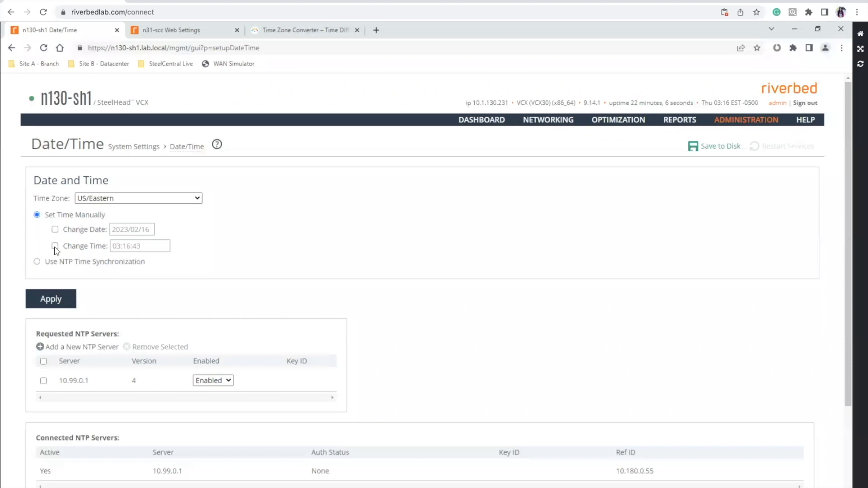
{"action": "left_click", "coordinate": [55, 245]}
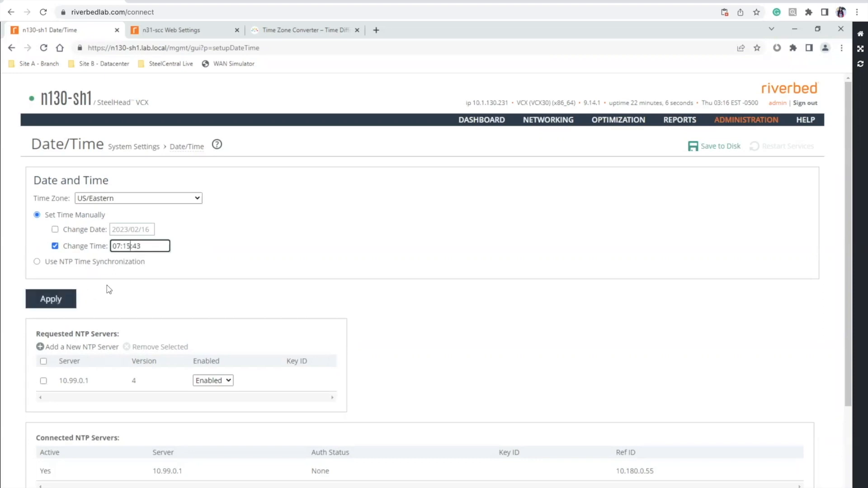
{"action": "left_click", "coordinate": [50, 299]}
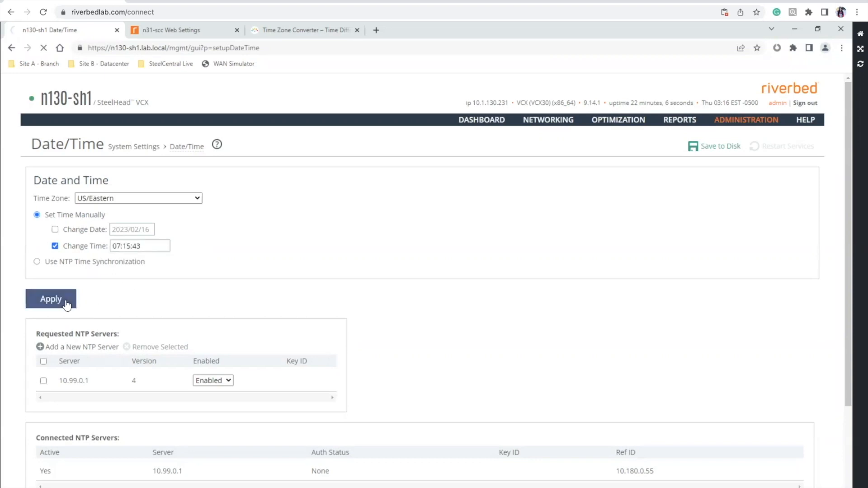
{"action": "left_click", "coordinate": [51, 299]}
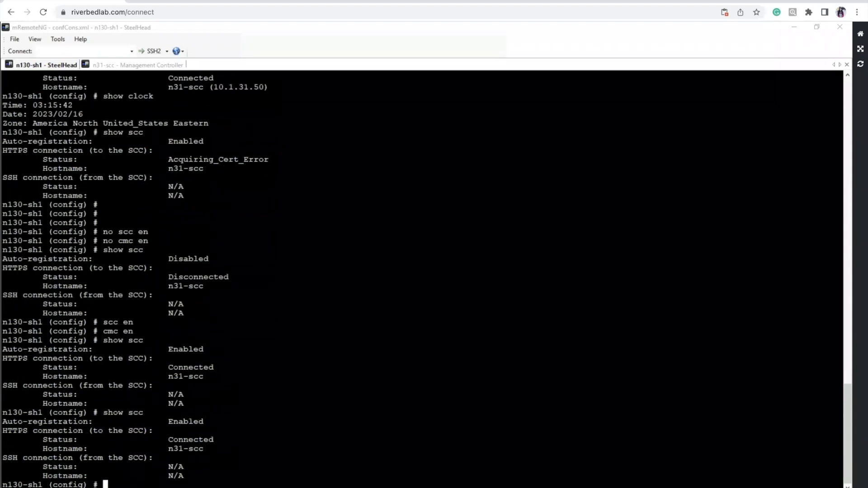
Run show scc until both HTTPS and SSH to n31-scc (10.1.31.50) report Connected.
{"action": "scroll", "scroll_direction": "down", "scroll_amount": 3}
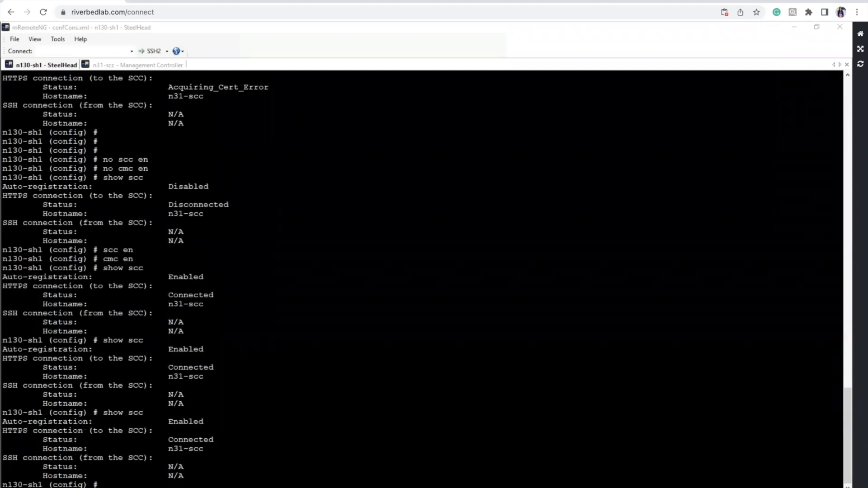
{"action": "type", "text": "show scc"}
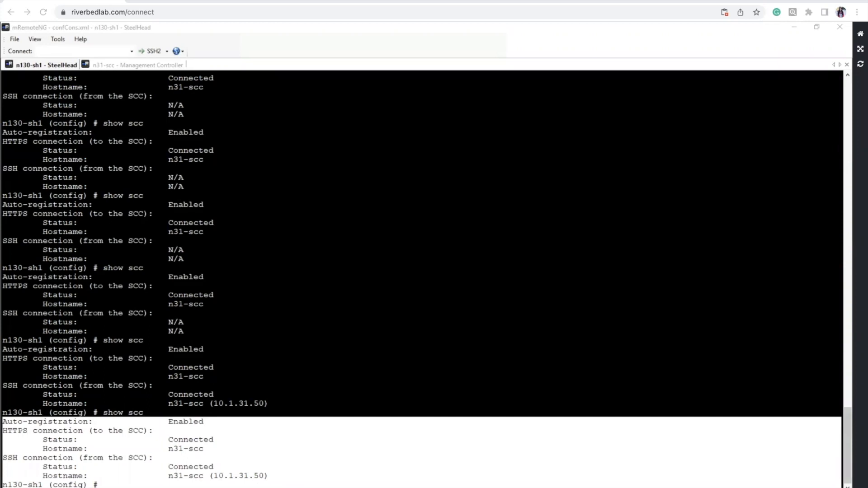
{"action": "mouse_move", "coordinate": [706, 327]}
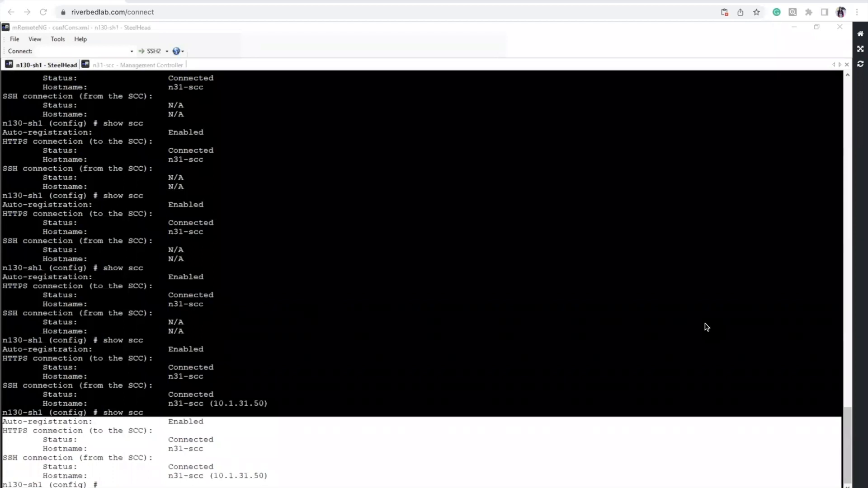
{"action": "mouse_move", "coordinate": [514, 307]}
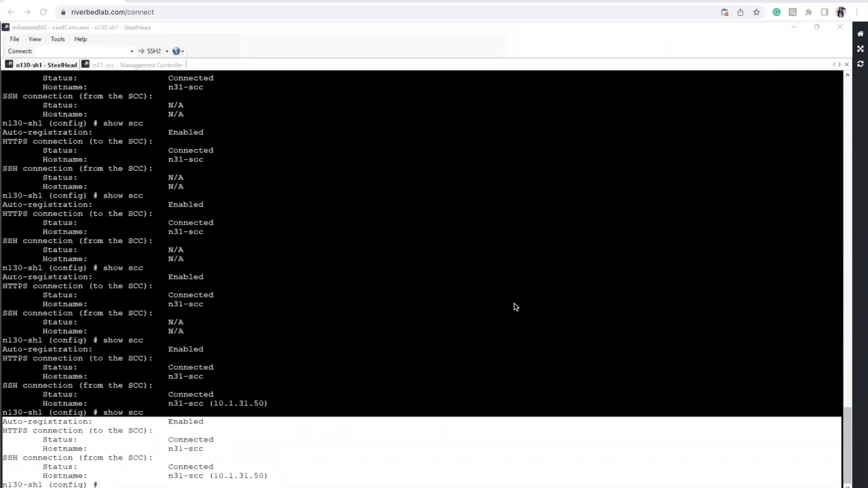